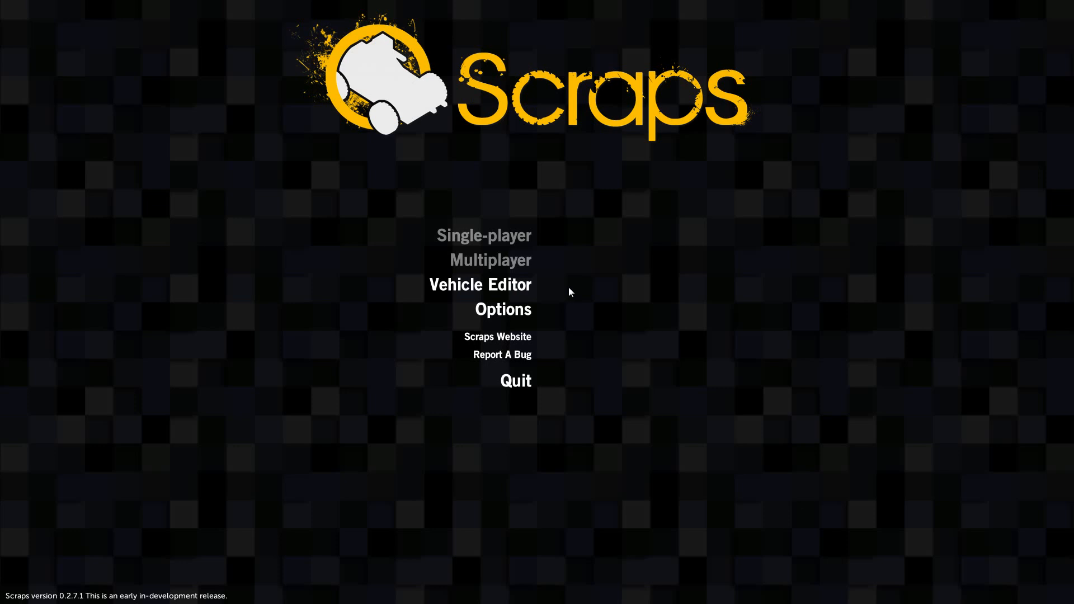
mouse_move(589, 287)
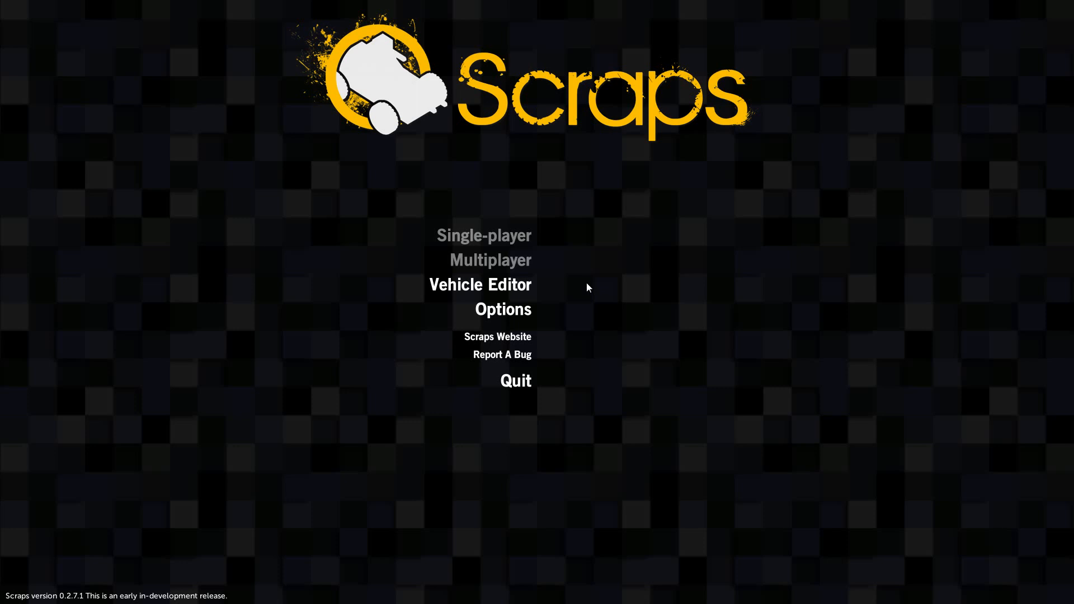
mouse_move(578, 291)
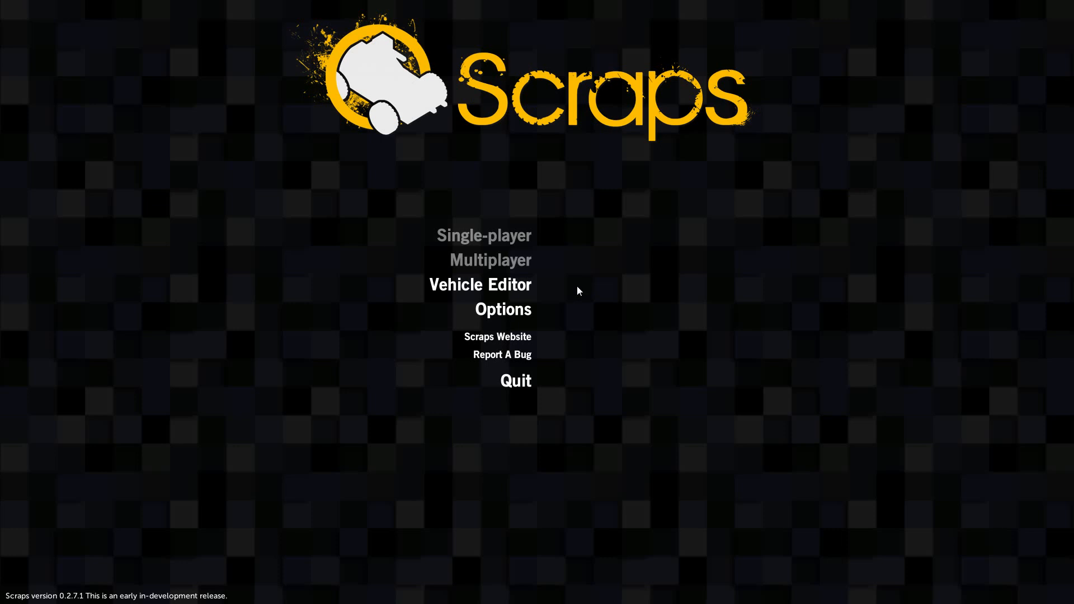
mouse_move(575, 291)
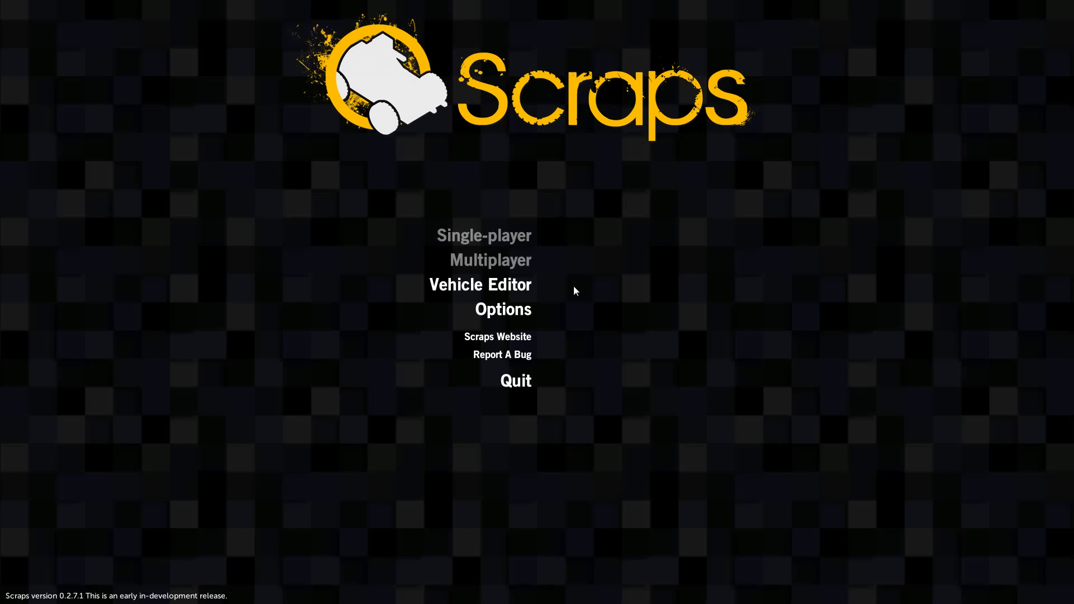
mouse_move(542, 288)
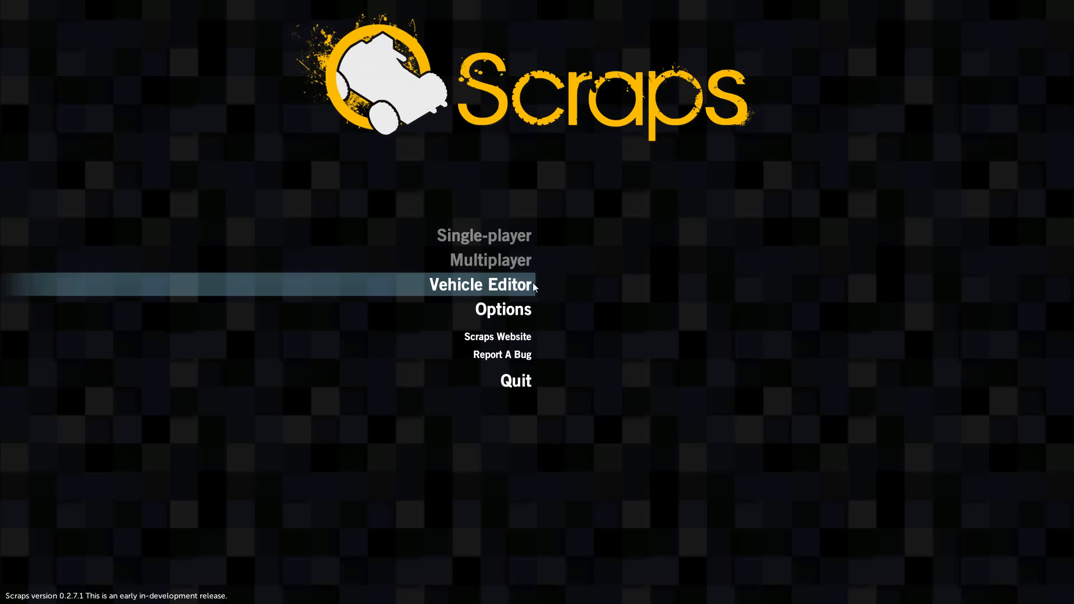
Open the vehicle editor, dismiss the tips and pick McDonalds Freedom Tank from saved vehicles.
left_click(479, 285)
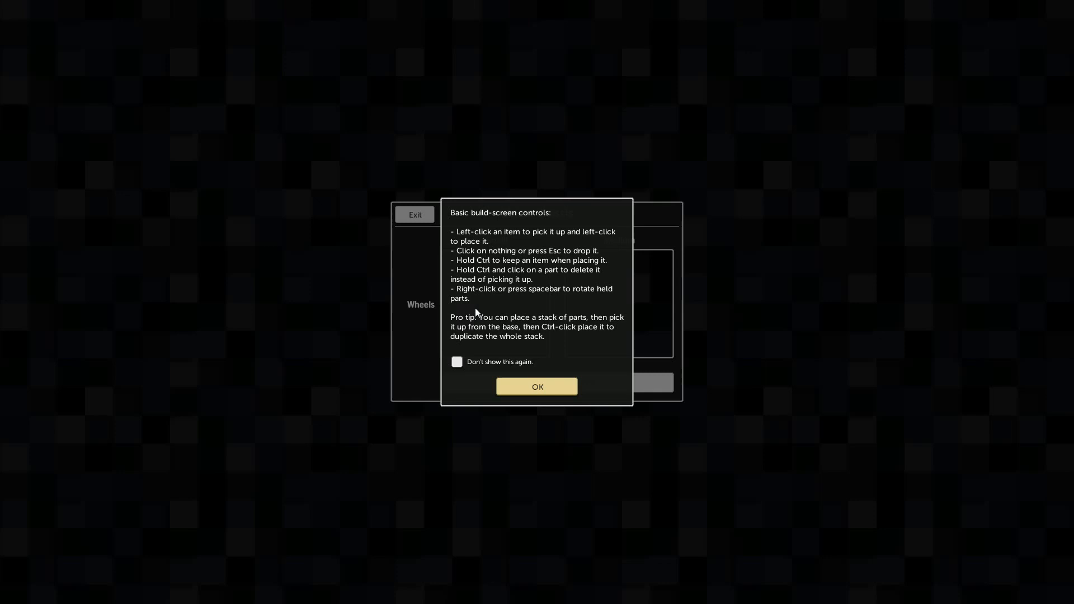
mouse_move(464, 306)
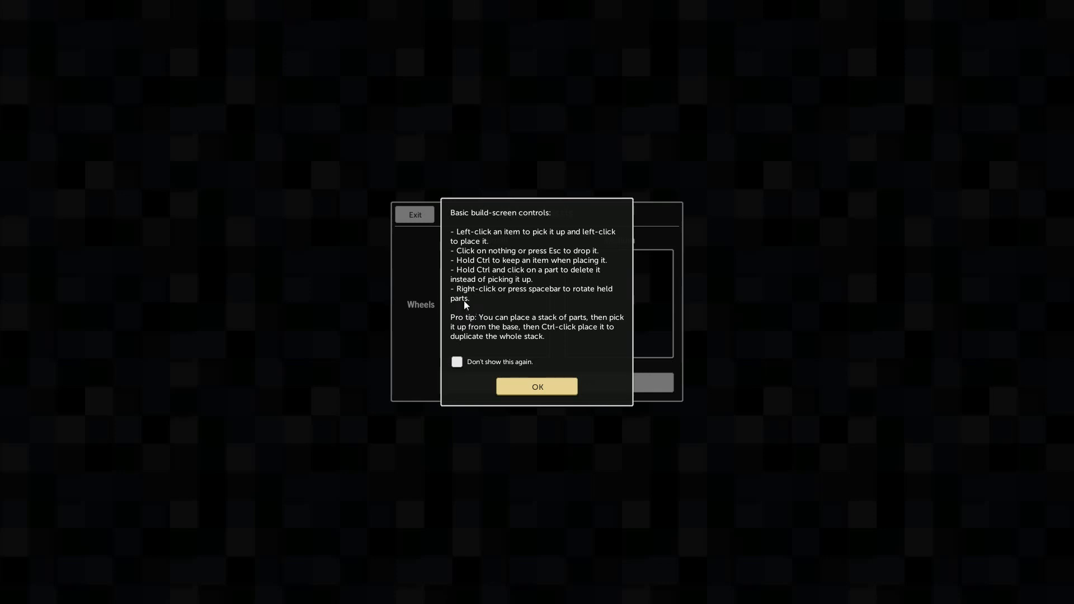
left_click(537, 386)
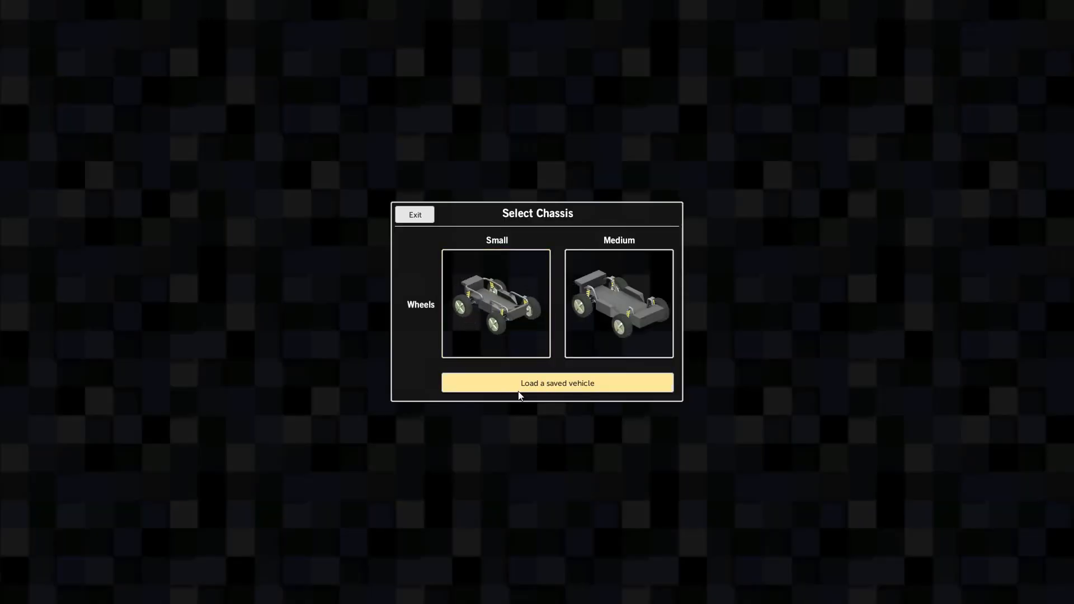
left_click(557, 383)
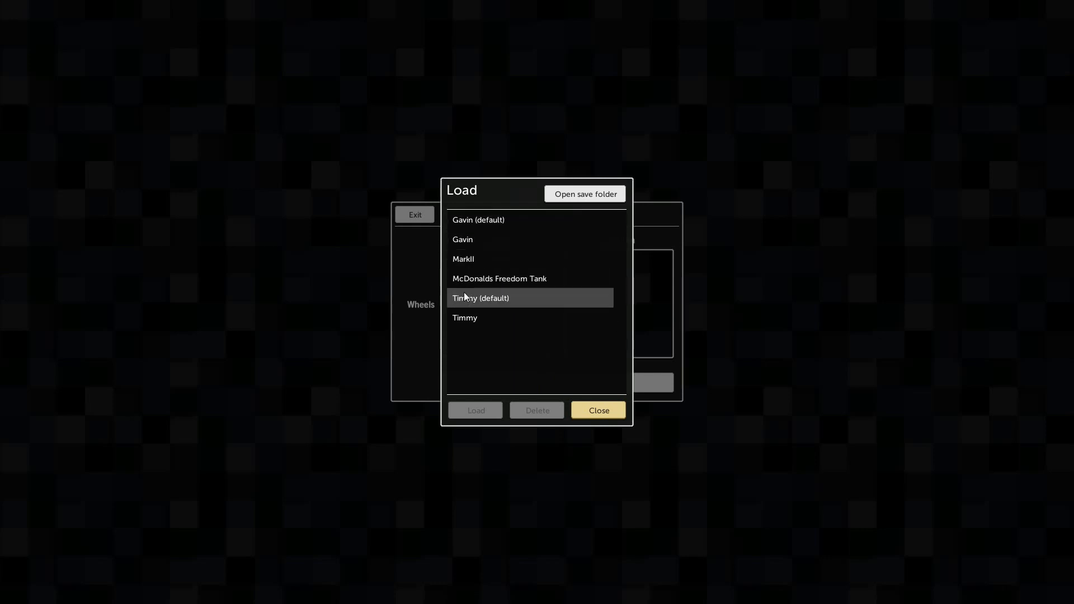
left_click(529, 278)
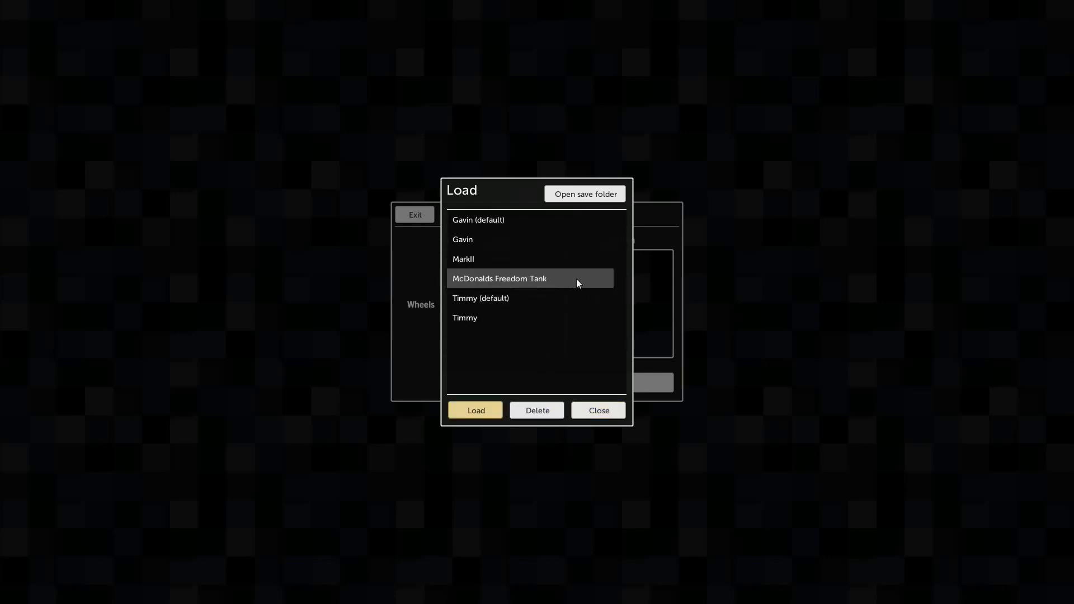
Load the McDonalds Freedom Tank and orbit the camera around its front, sides and rear.
left_click(475, 410)
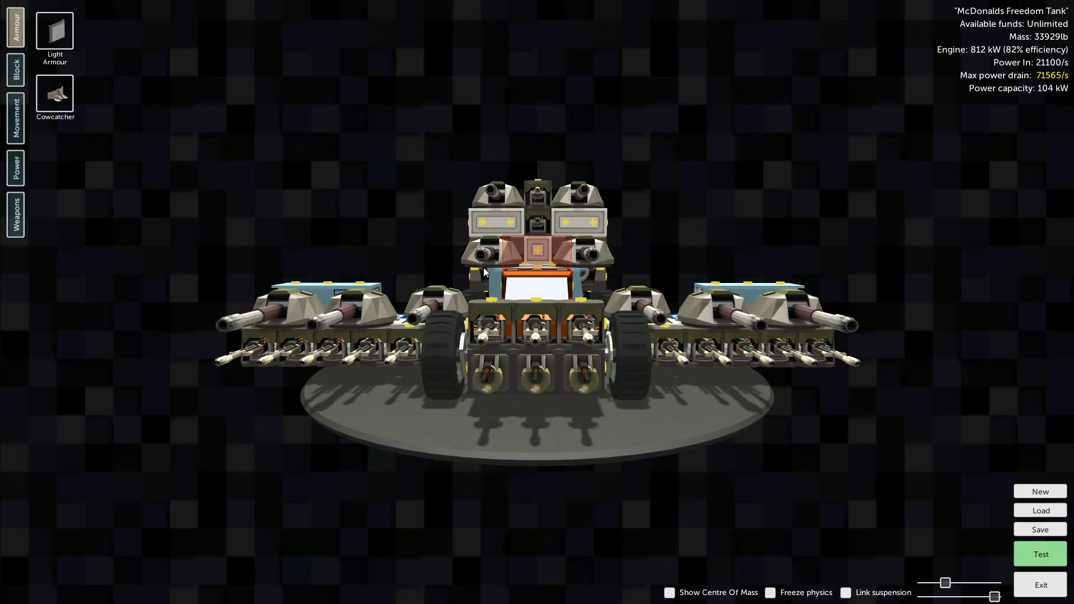
left_click_drag(483, 272, 692, 291)
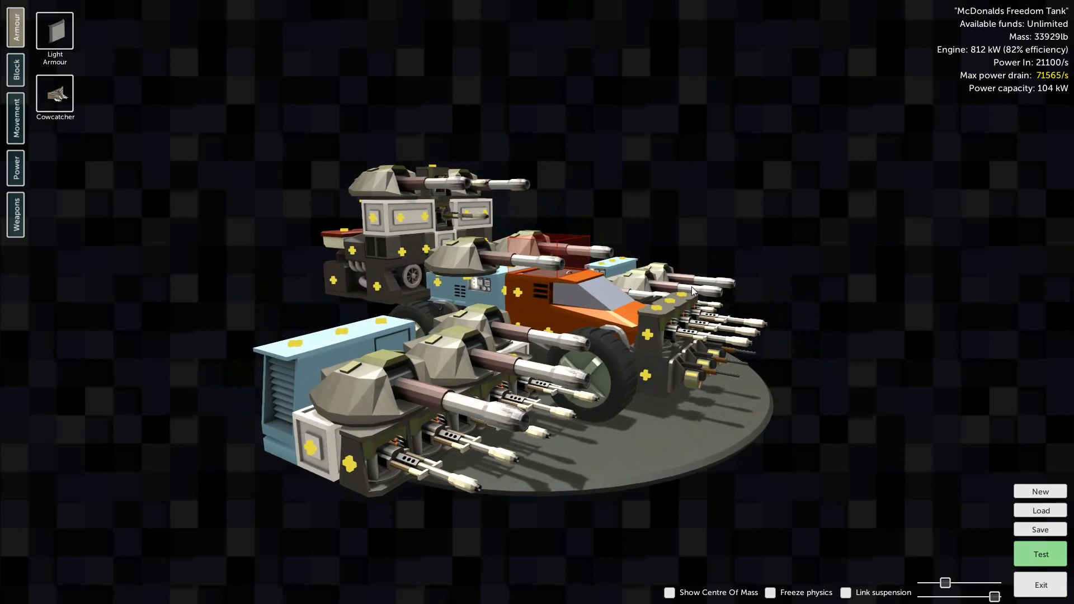
left_click_drag(692, 291, 326, 298)
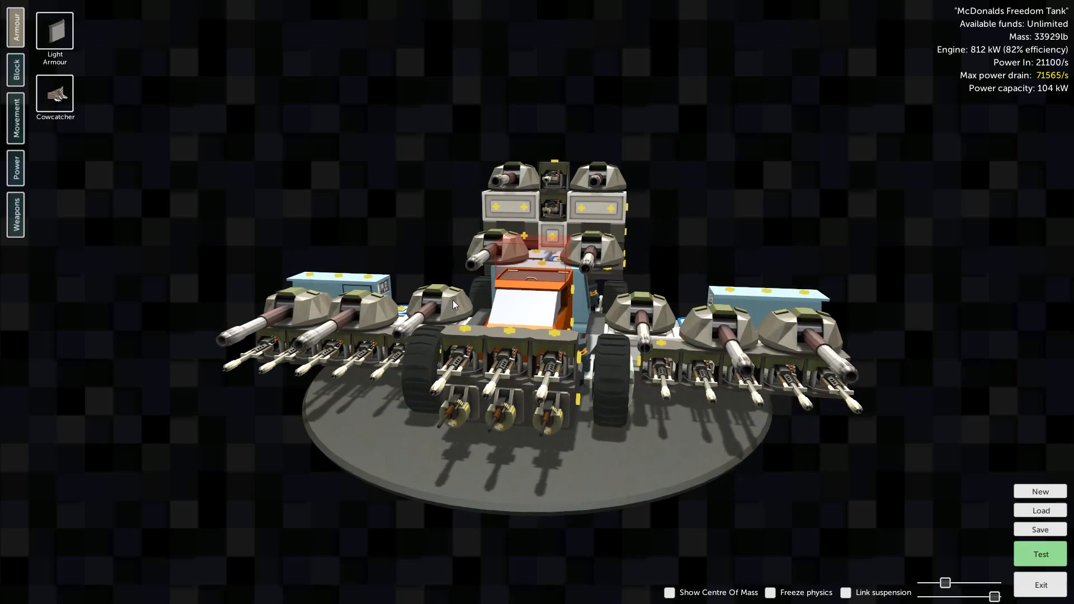
left_click_drag(452, 305, 572, 348)
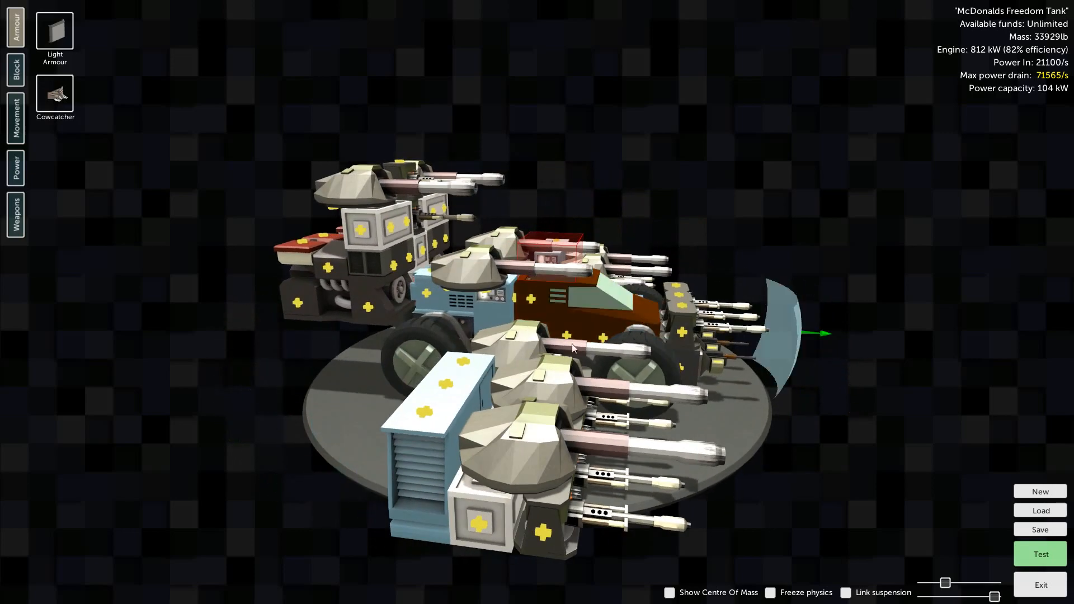
left_click_drag(573, 348, 683, 370)
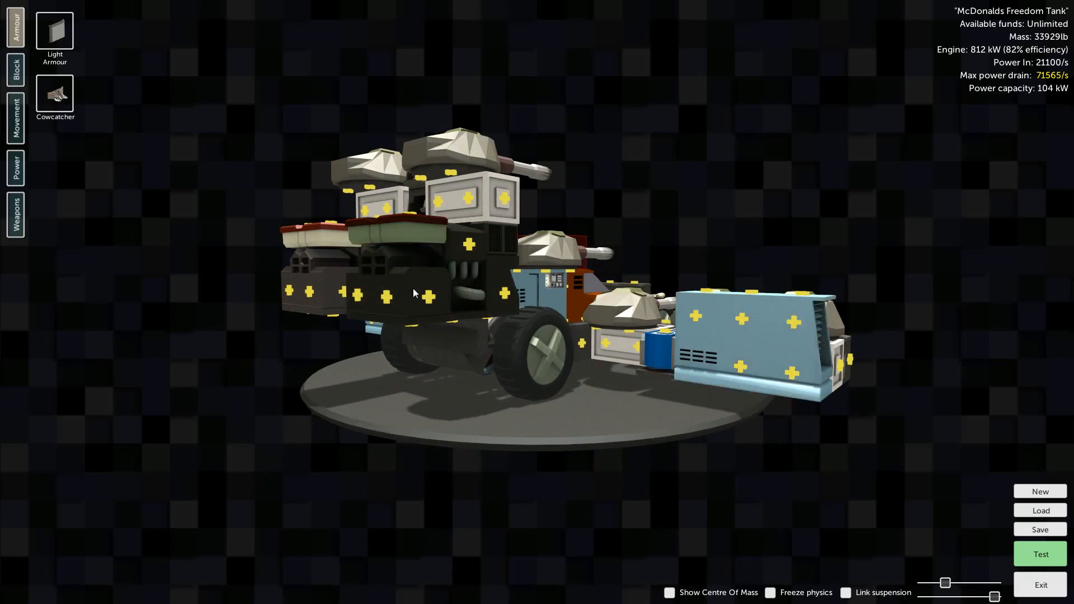
left_click_drag(414, 293, 700, 413)
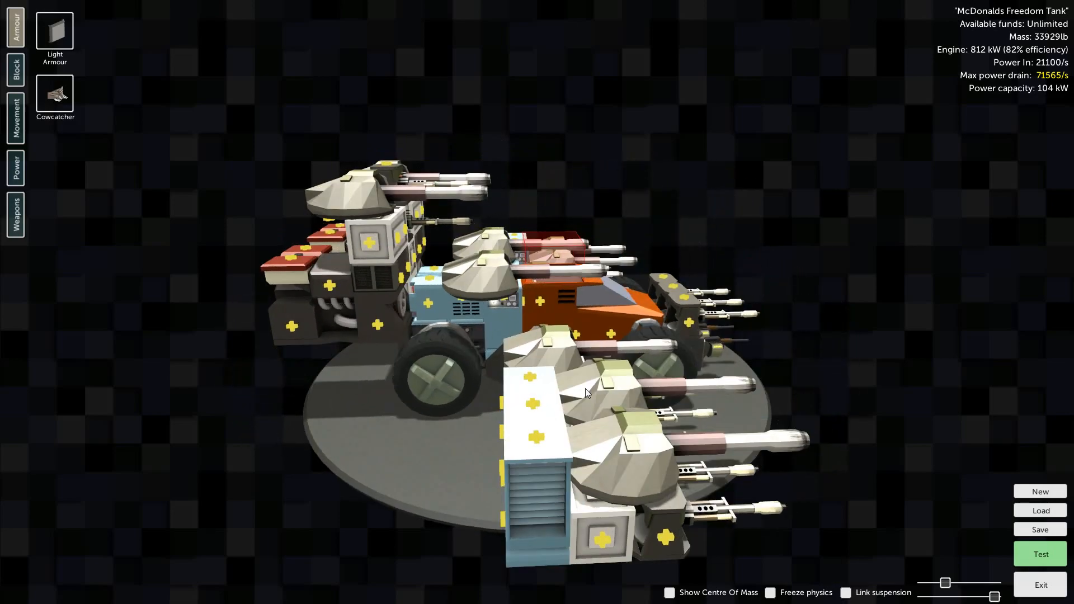
left_click_drag(586, 392, 698, 218)
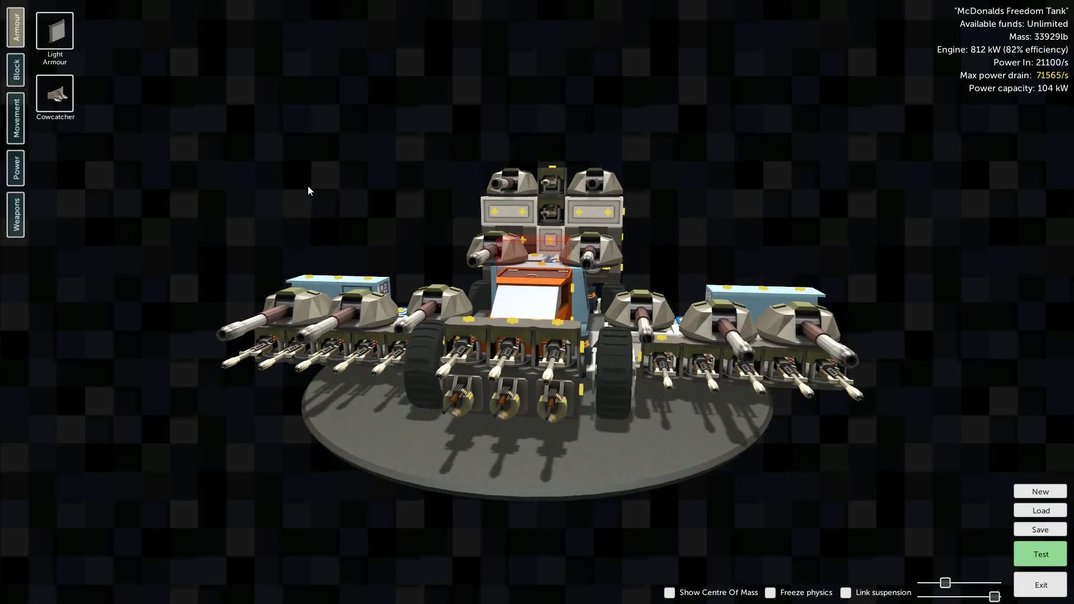
mouse_move(55, 94)
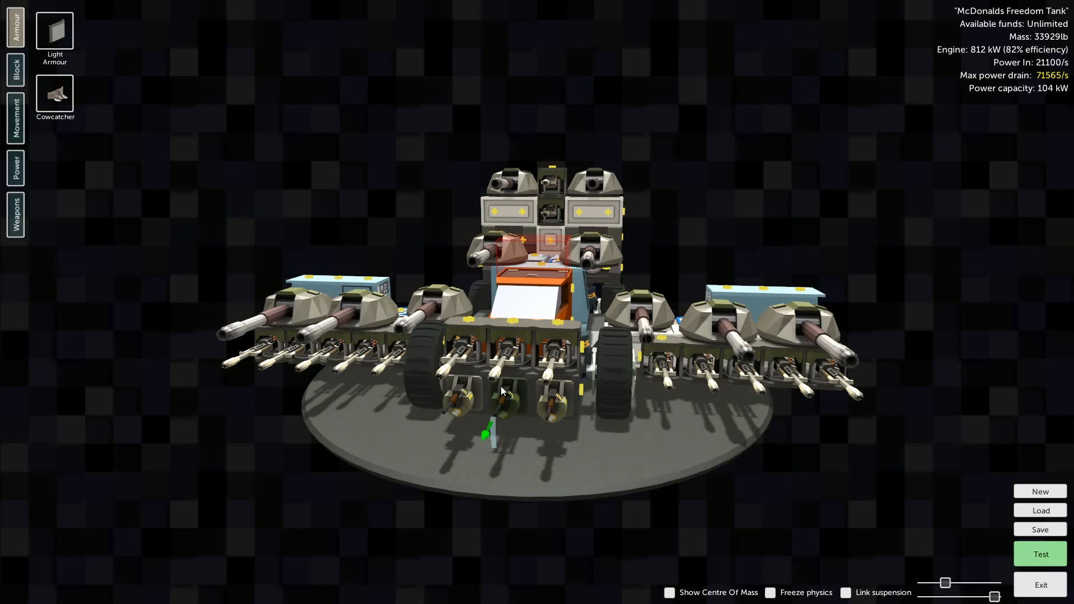
Remove the lower row of front guns and save the tank as McDonalds Freedom Tank.
left_click(773, 593)
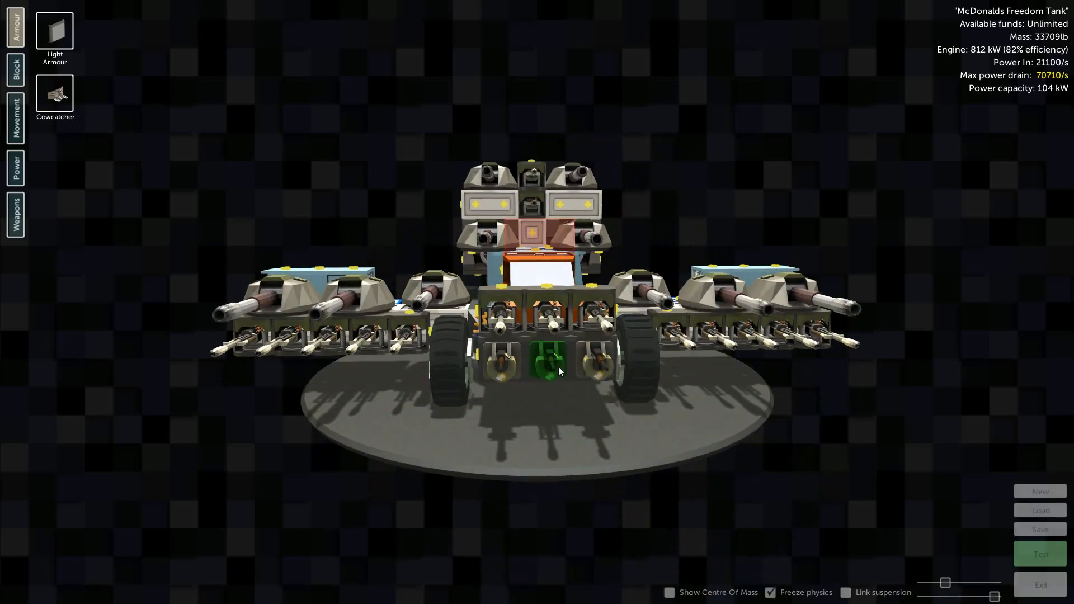
left_click(547, 364)
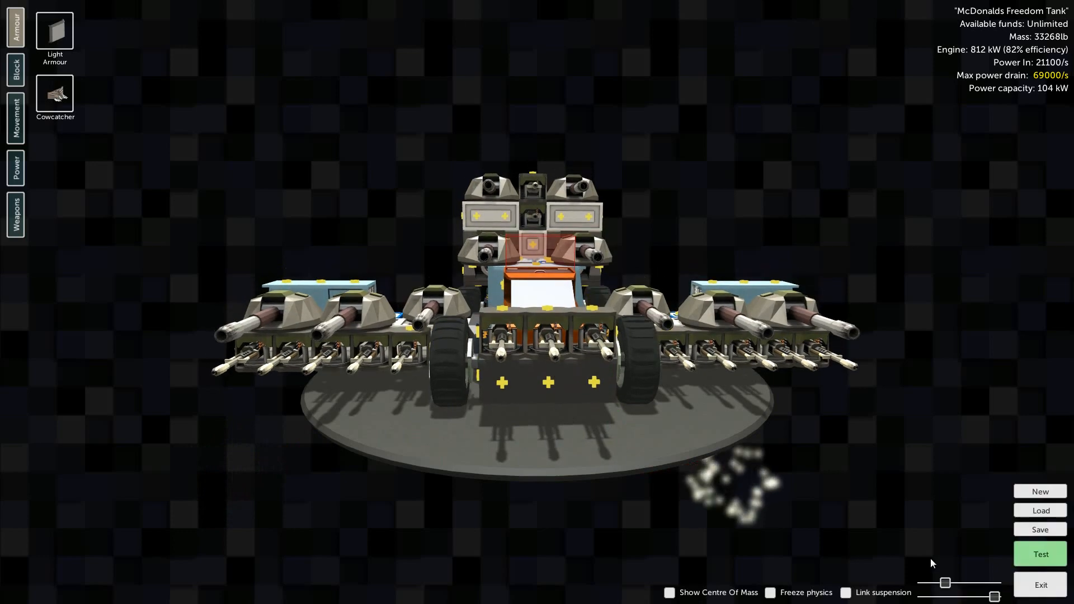
left_click_drag(945, 583, 976, 583)
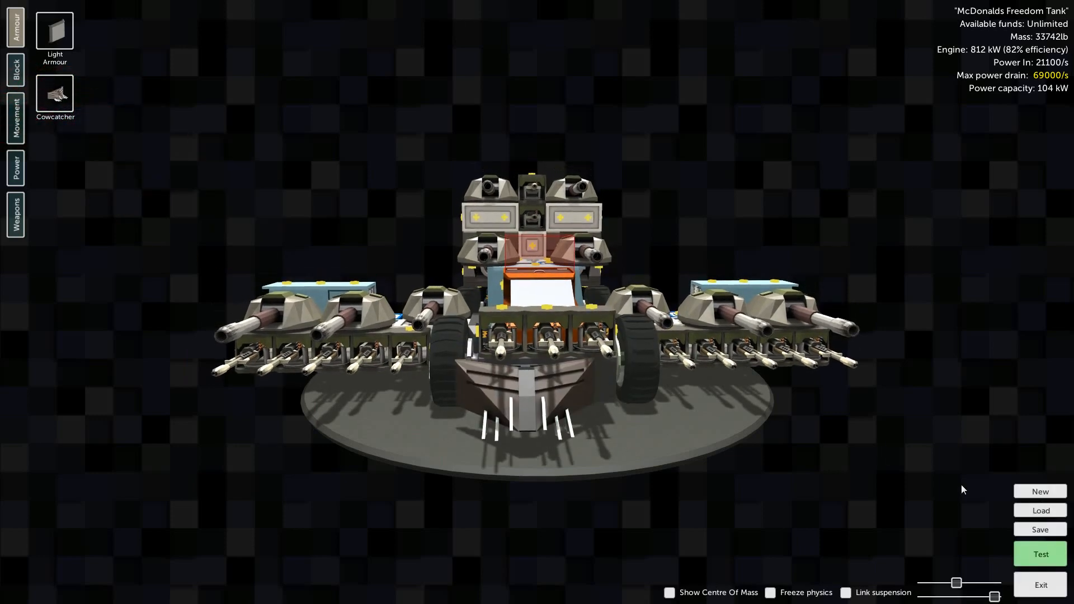
left_click(1040, 530)
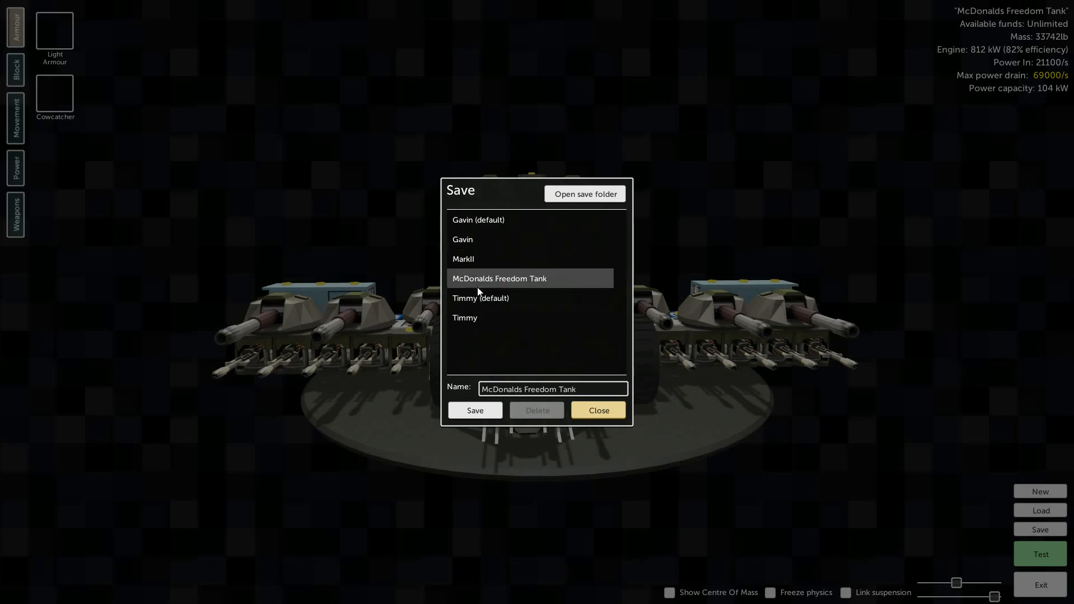
left_click(598, 411)
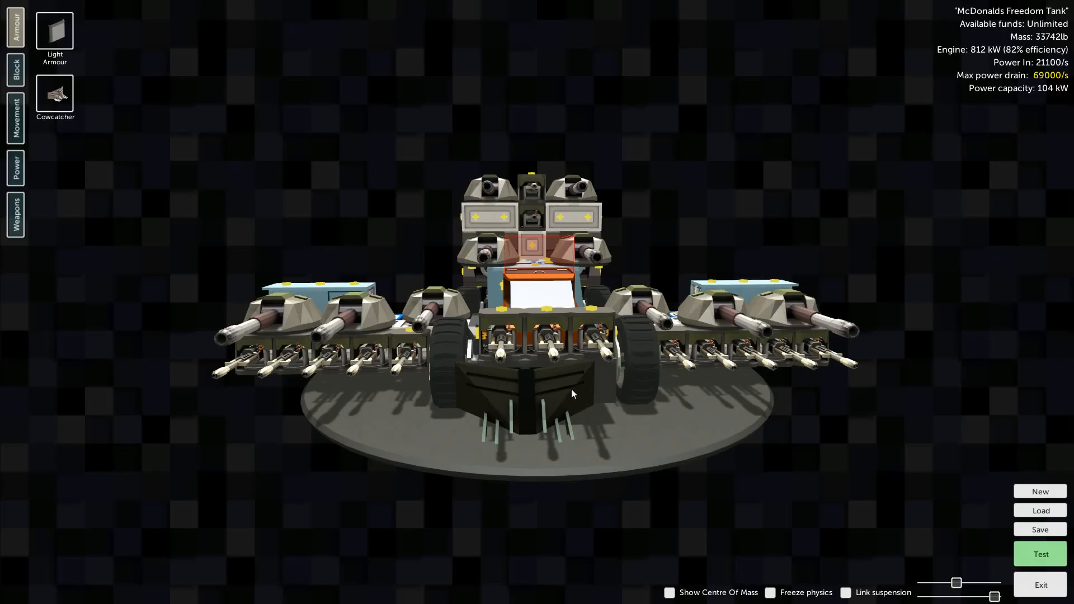
Attach a second cowcatcher to the tank's front and save the updated tank.
left_click_drag(572, 393, 515, 455)
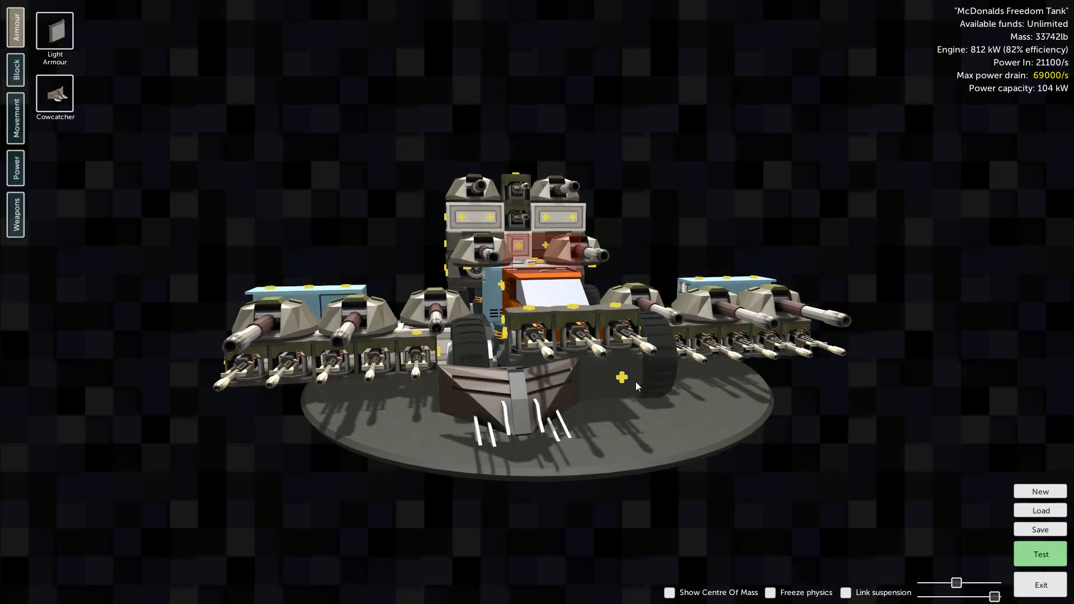
left_click(773, 592)
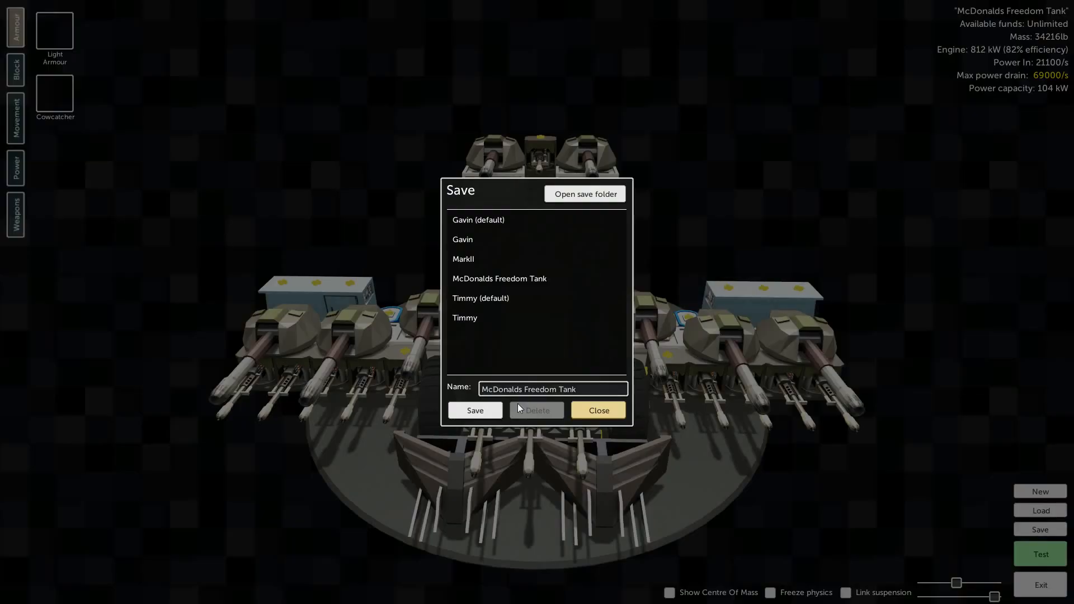
left_click(599, 410)
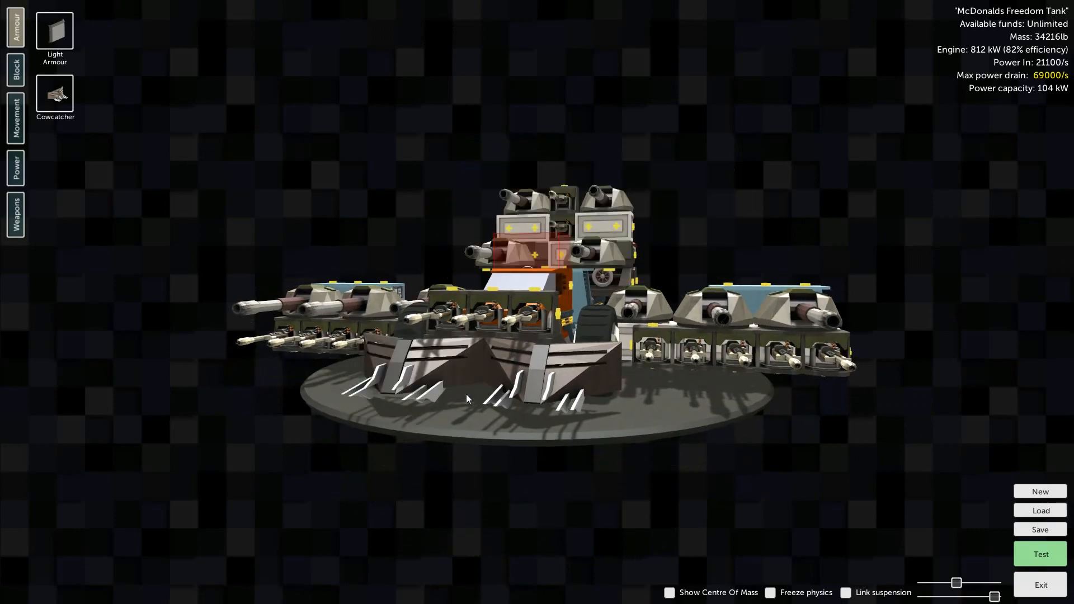
left_click_drag(466, 399, 477, 412)
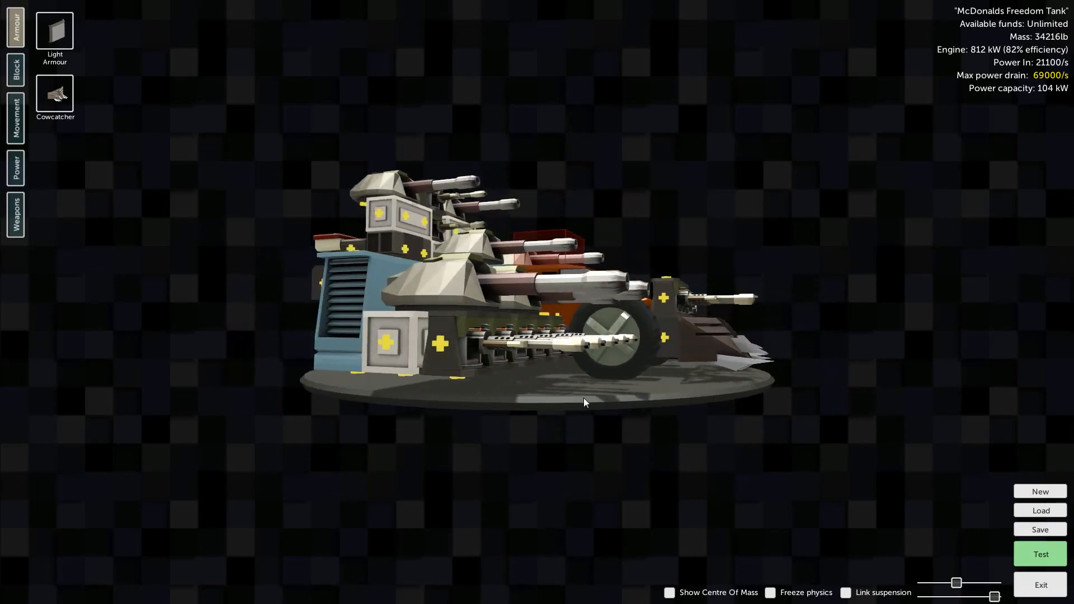
left_click_drag(585, 402, 300, 418)
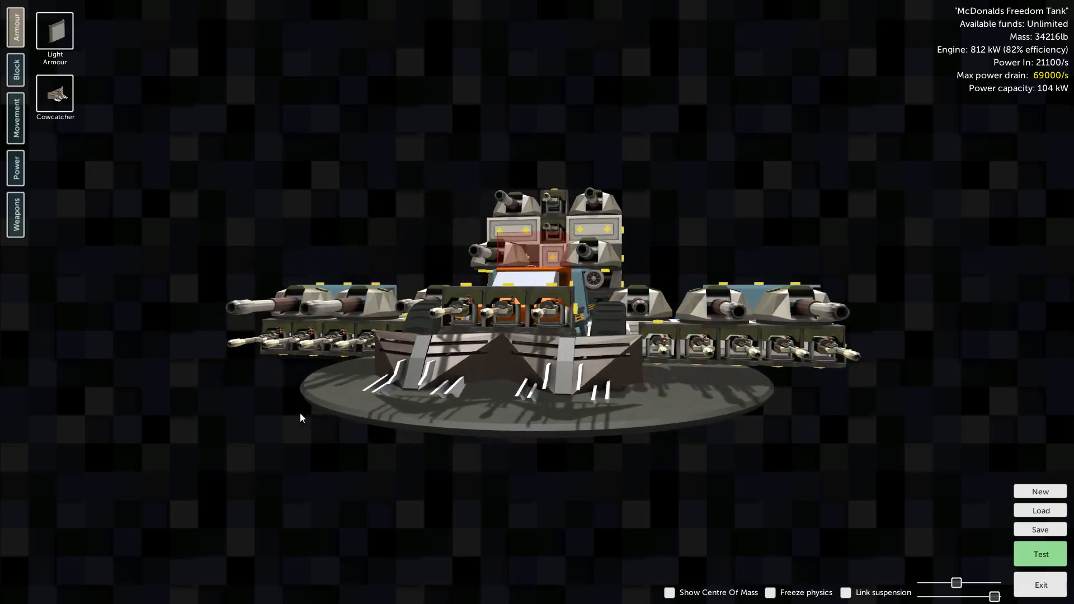
left_click_drag(299, 418, 844, 231)
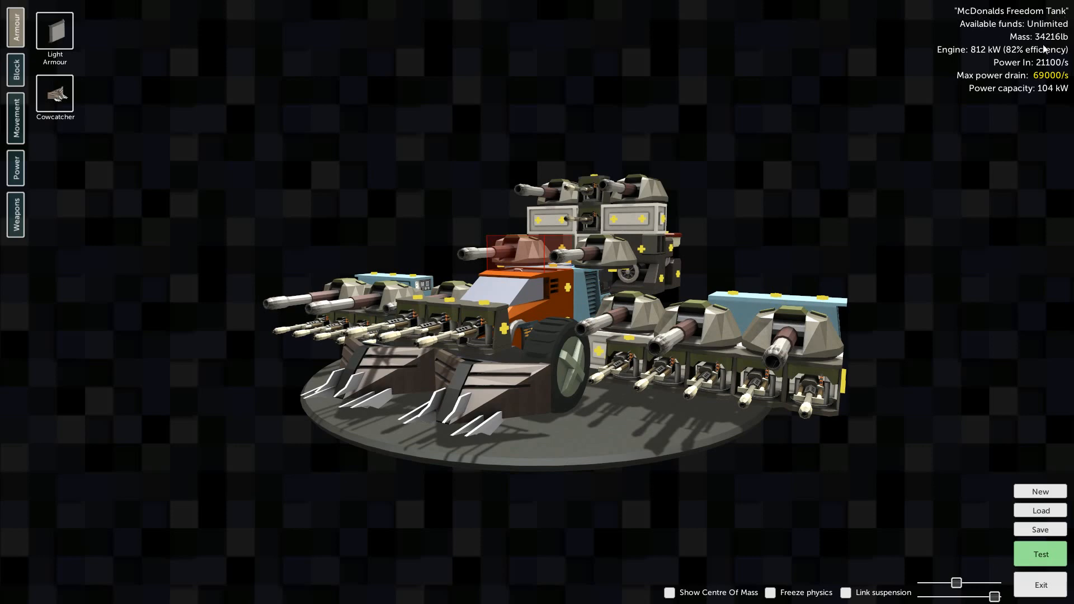
mouse_move(970, 62)
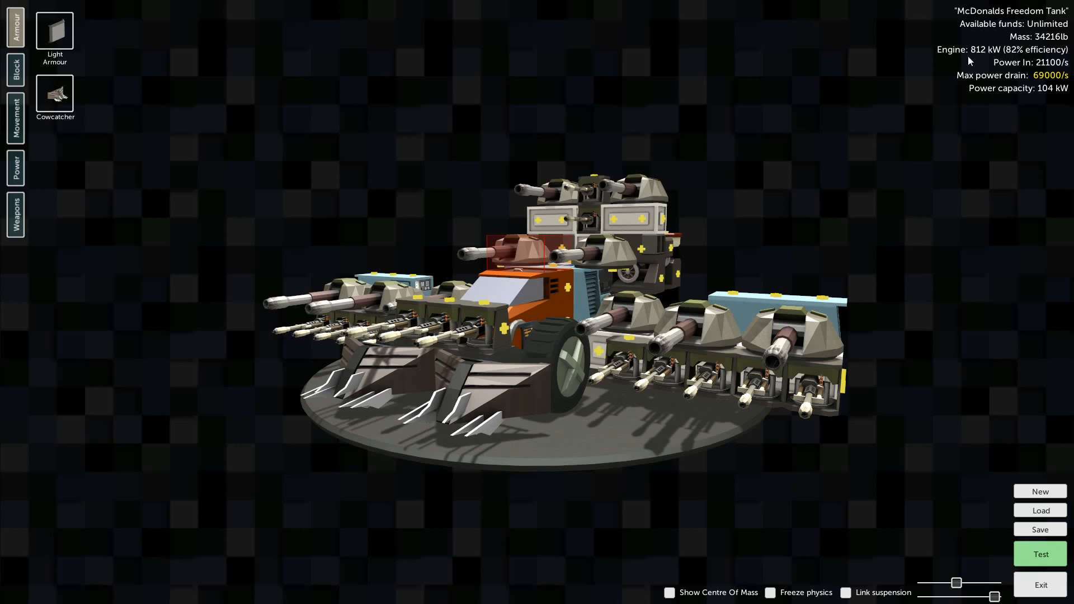
mouse_move(1017, 56)
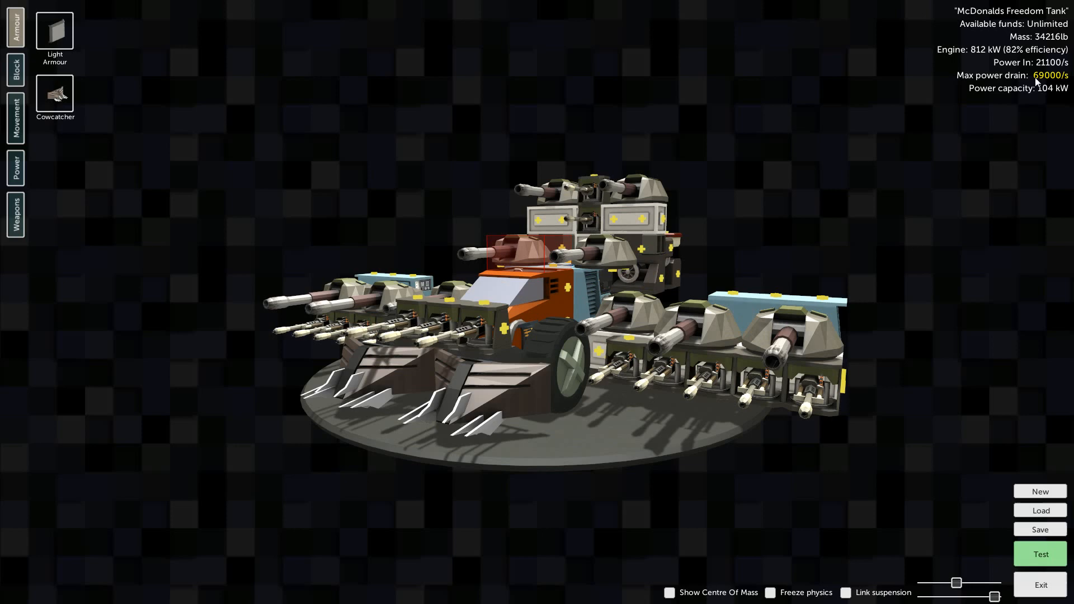
mouse_move(1031, 562)
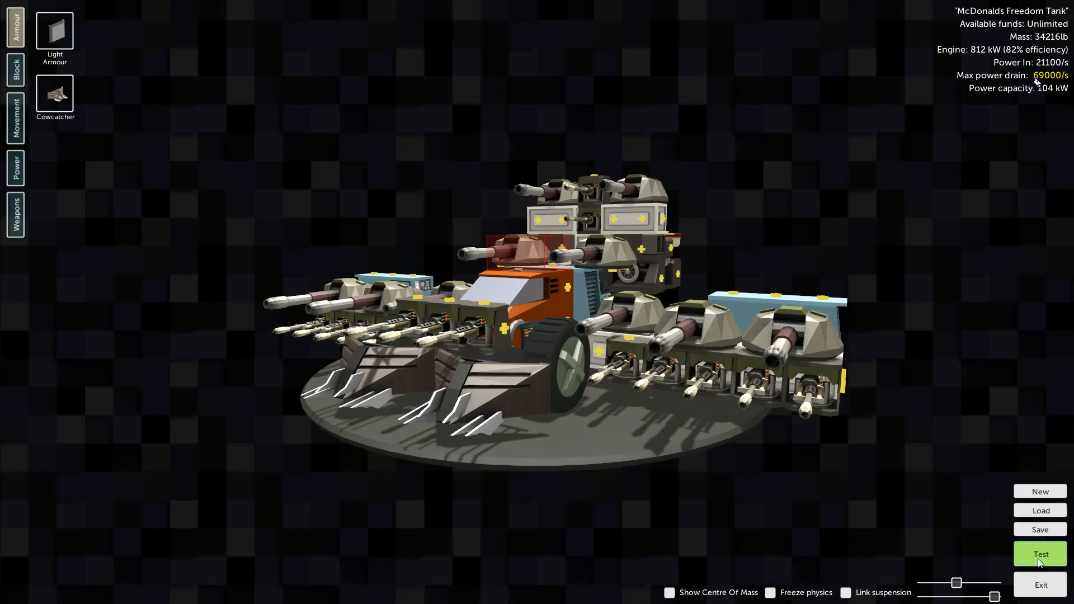
Launch the McDonalds Freedom Tank into the test arena with Test.
left_click(1040, 554)
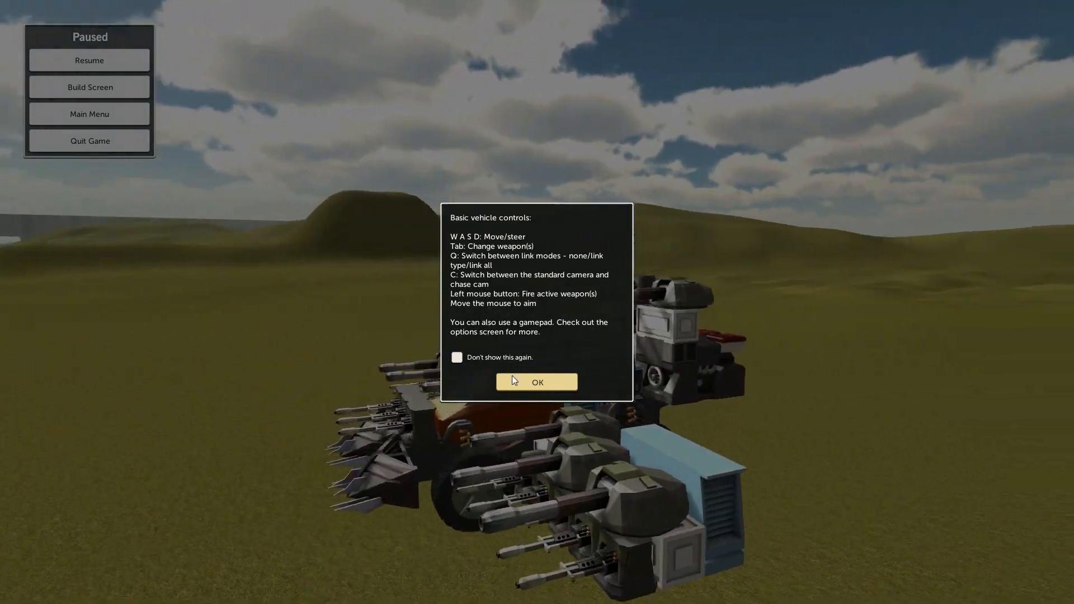
Dismiss the vehicle controls popup and drive the tank forward across the field.
left_click(537, 382)
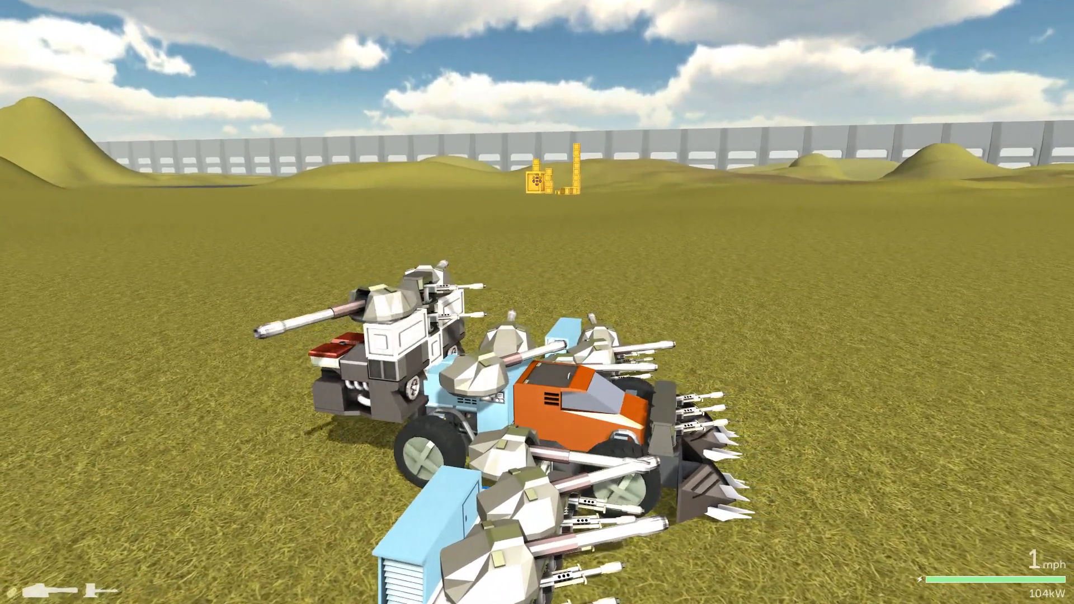
key("w")
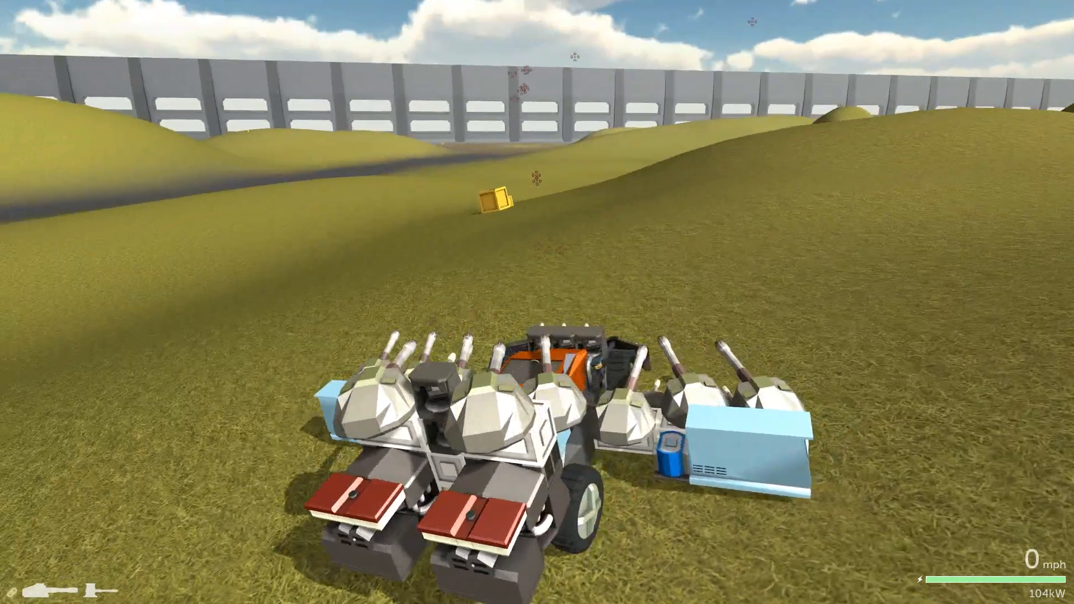
Drive the tank further around the field, then pause the run with Escape.
key("w")
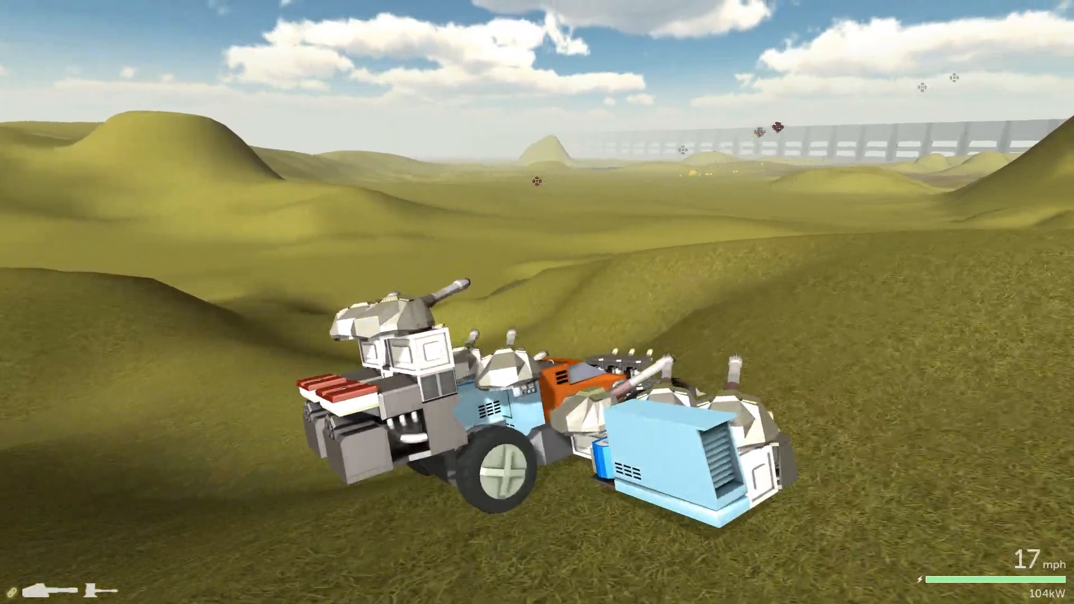
key("Escape")
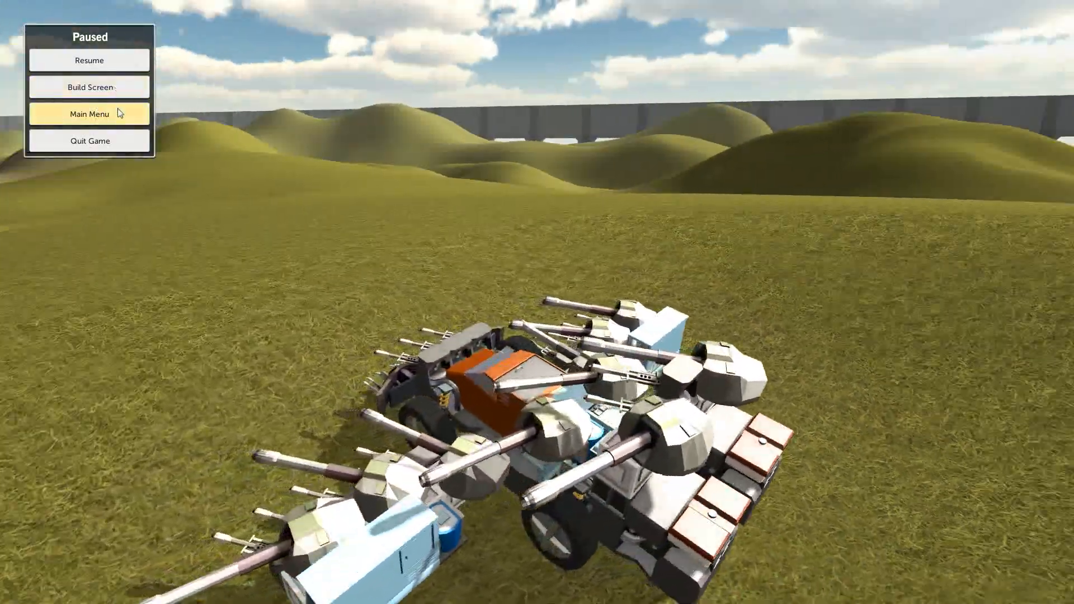
Return to the Build Screen and start a New vehicle on the Small Wheels chassis.
left_click(89, 88)
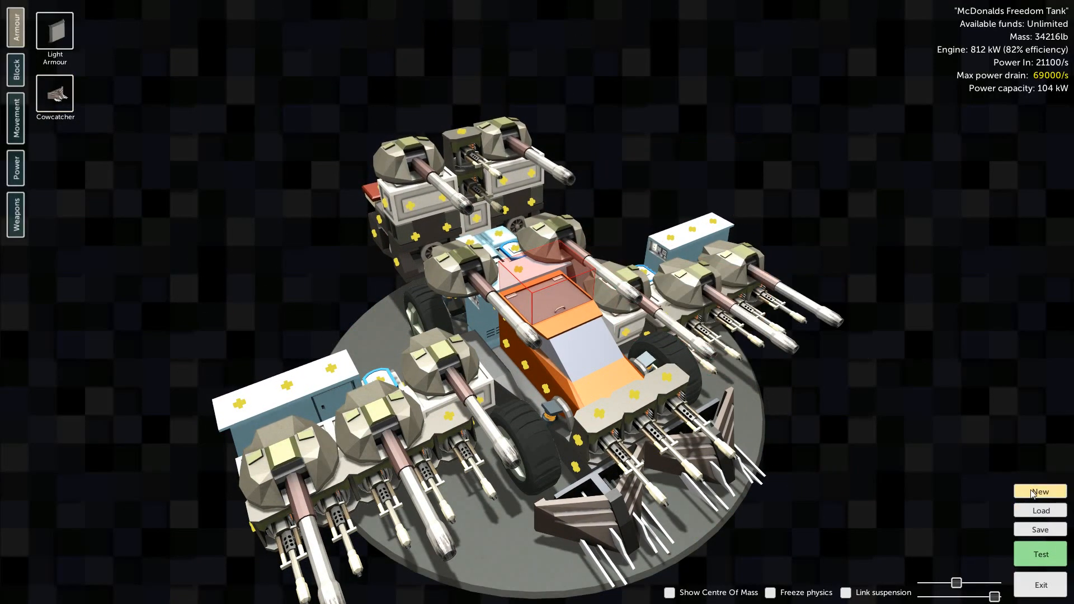
left_click(1041, 491)
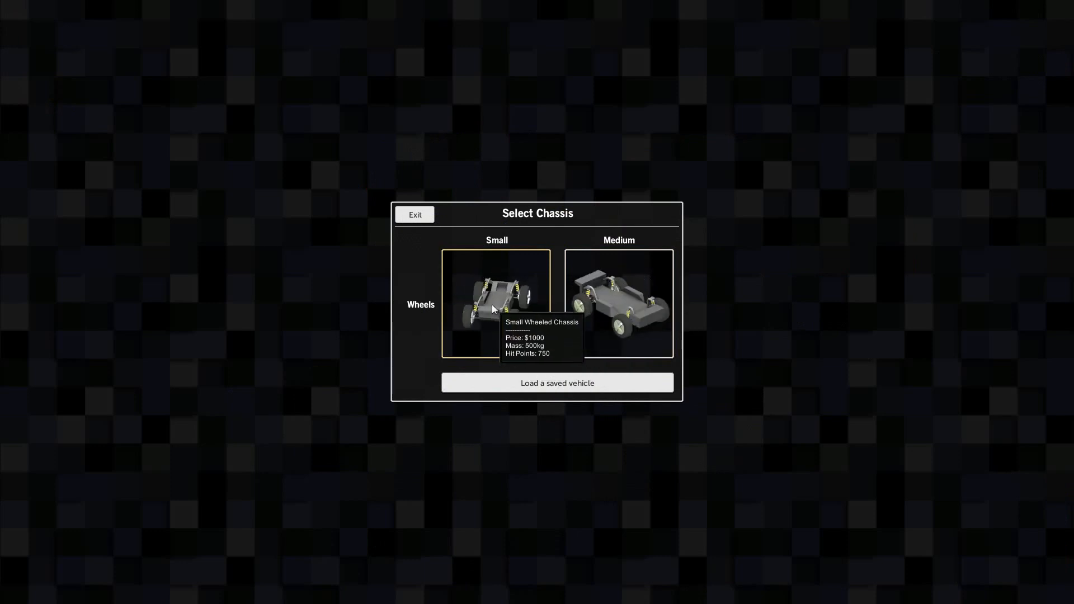
left_click(493, 303)
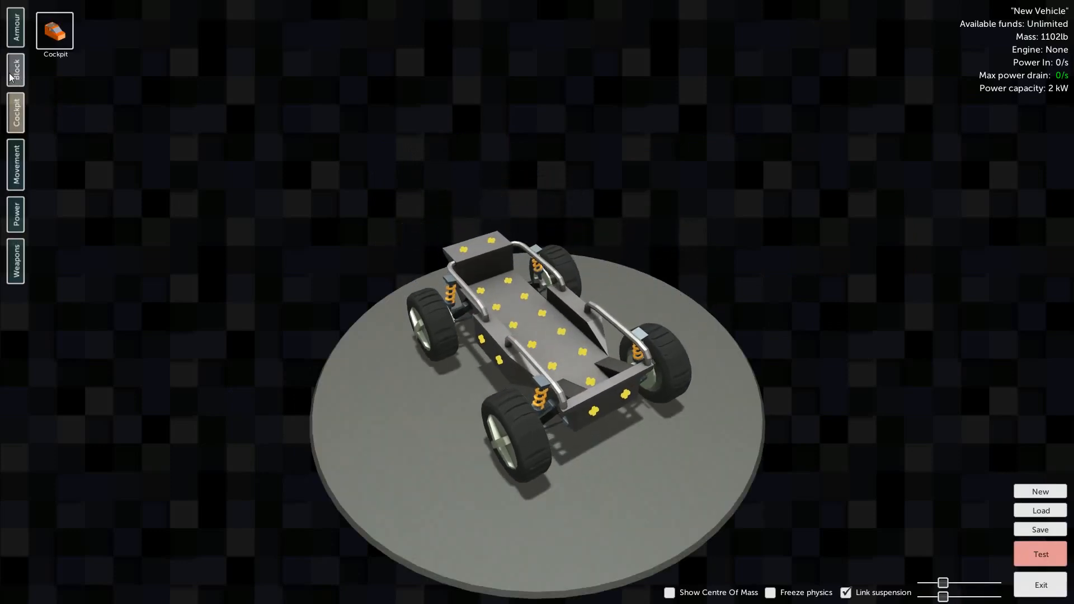
Stack engine blocks into a tall tower on the chassis, topped by a crossbar.
left_click(14, 160)
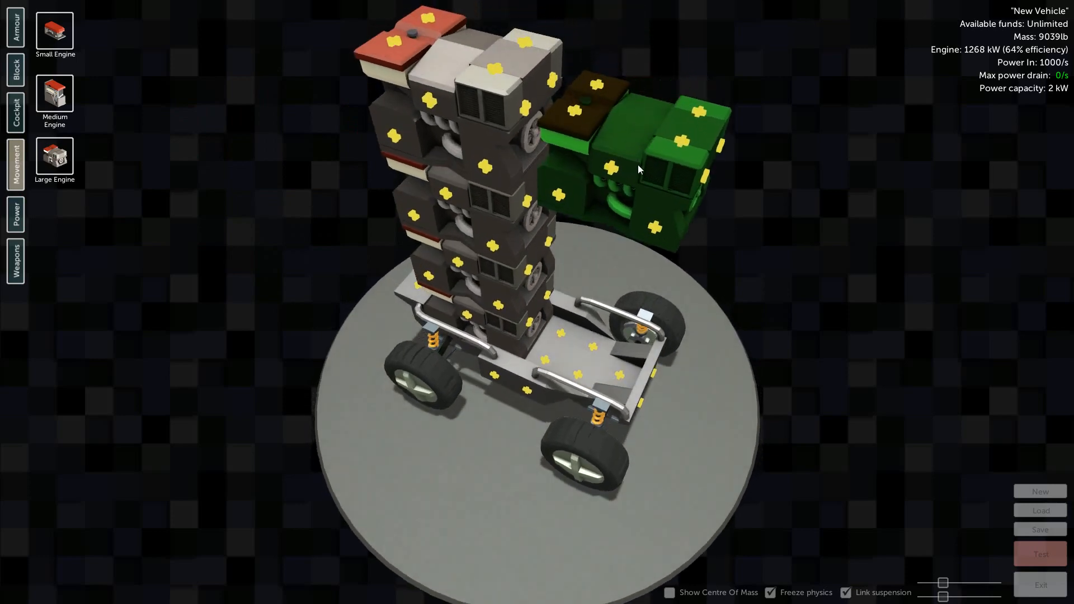
left_click_drag(637, 169, 477, 123)
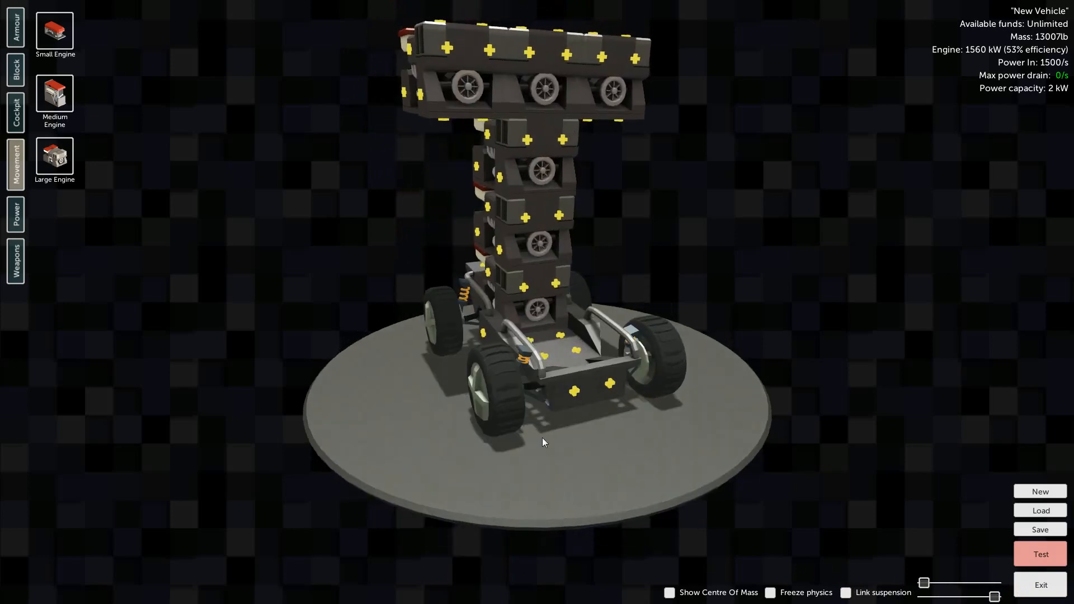
left_click(14, 113)
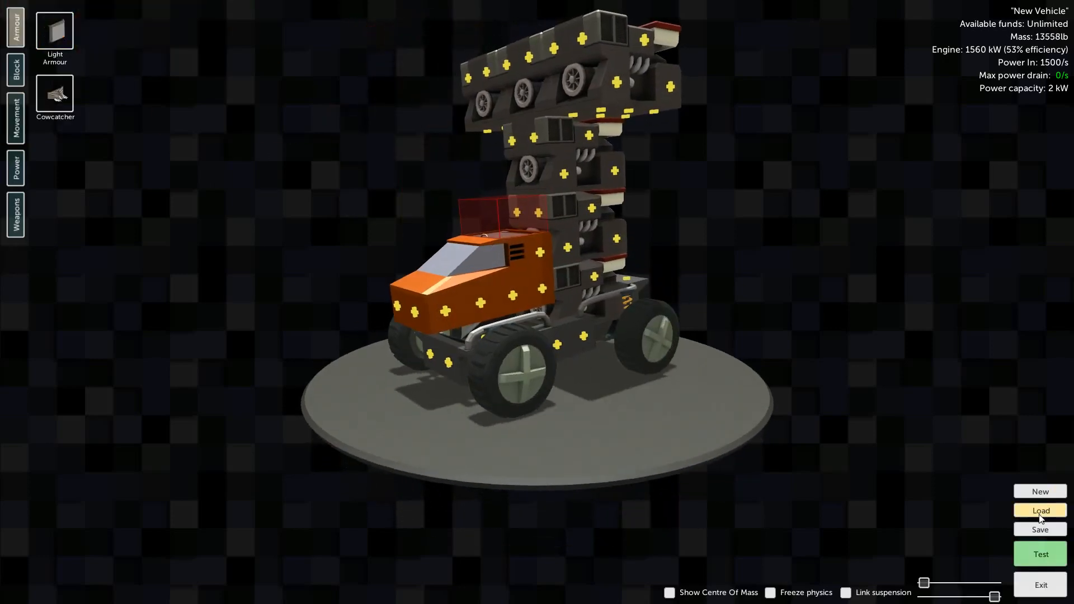
left_click(1041, 554)
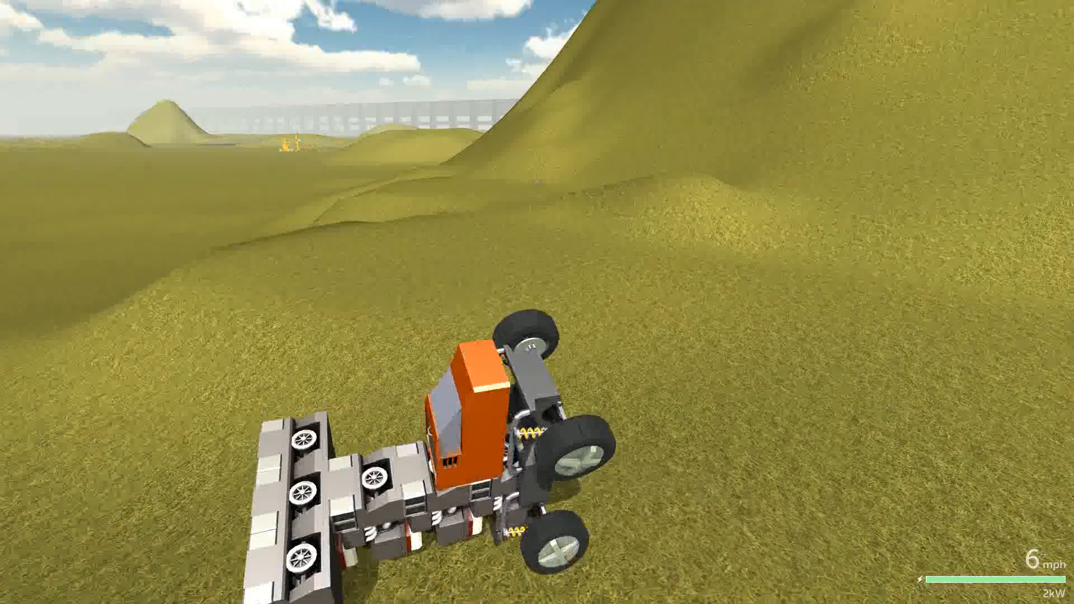
key("Escape")
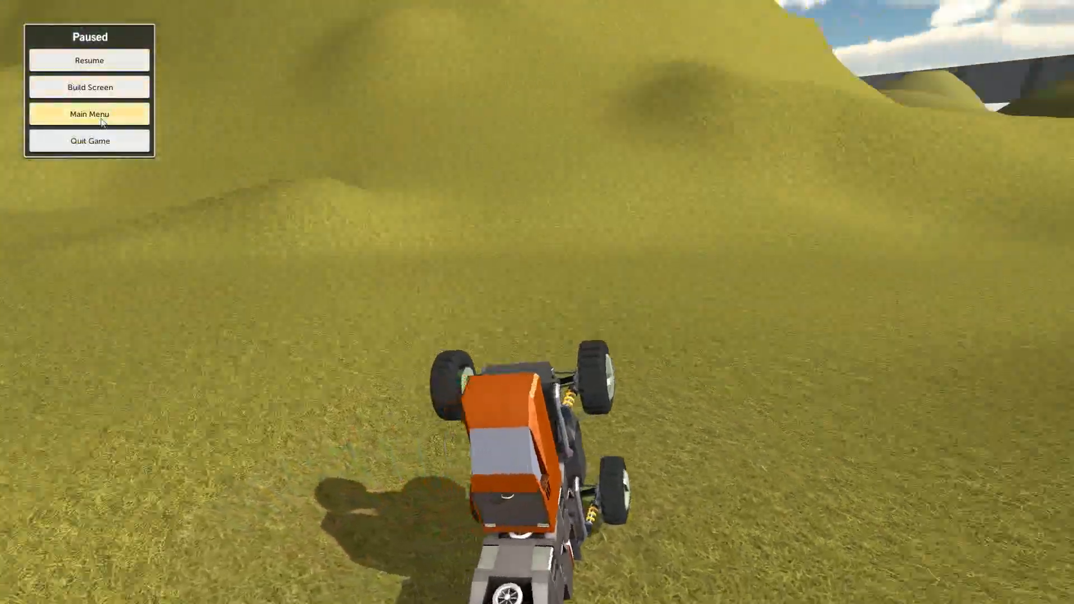
left_click(88, 87)
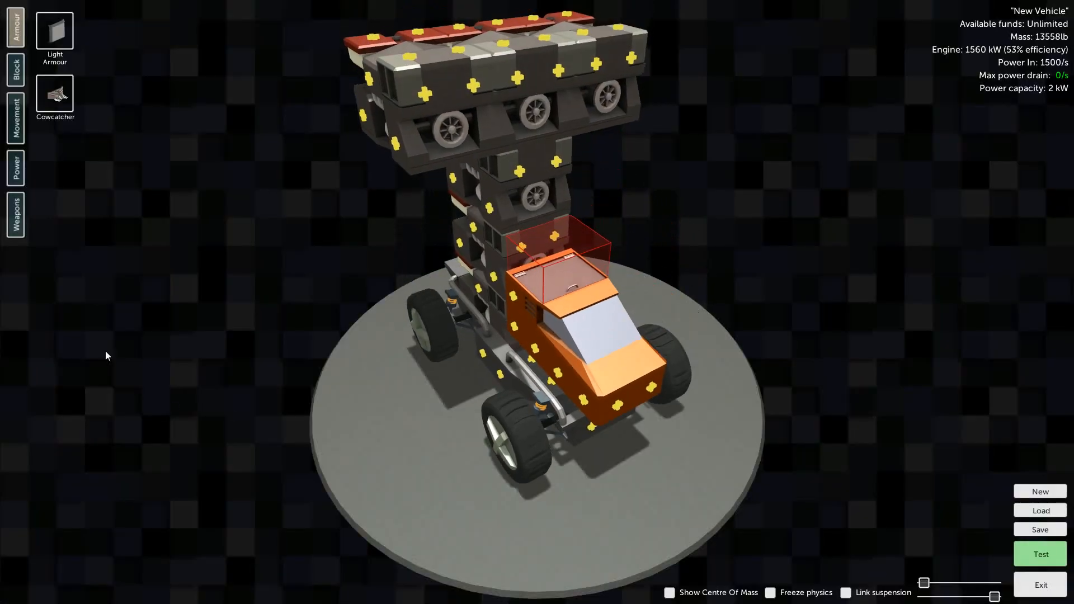
Add extender-block outriggers to both sides of the truck, then send it to test.
left_click(16, 65)
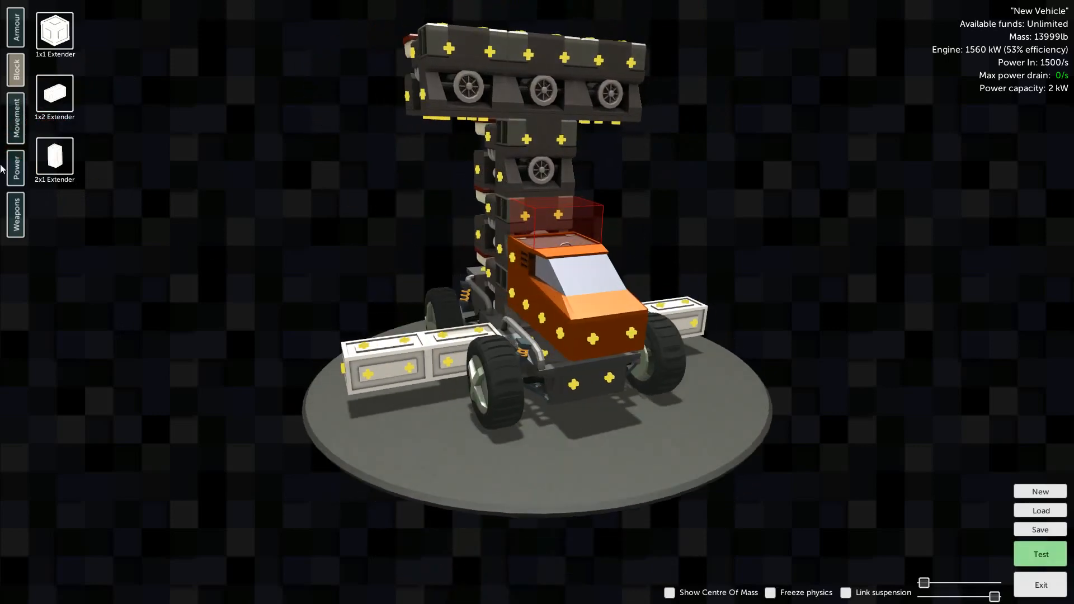
left_click(15, 164)
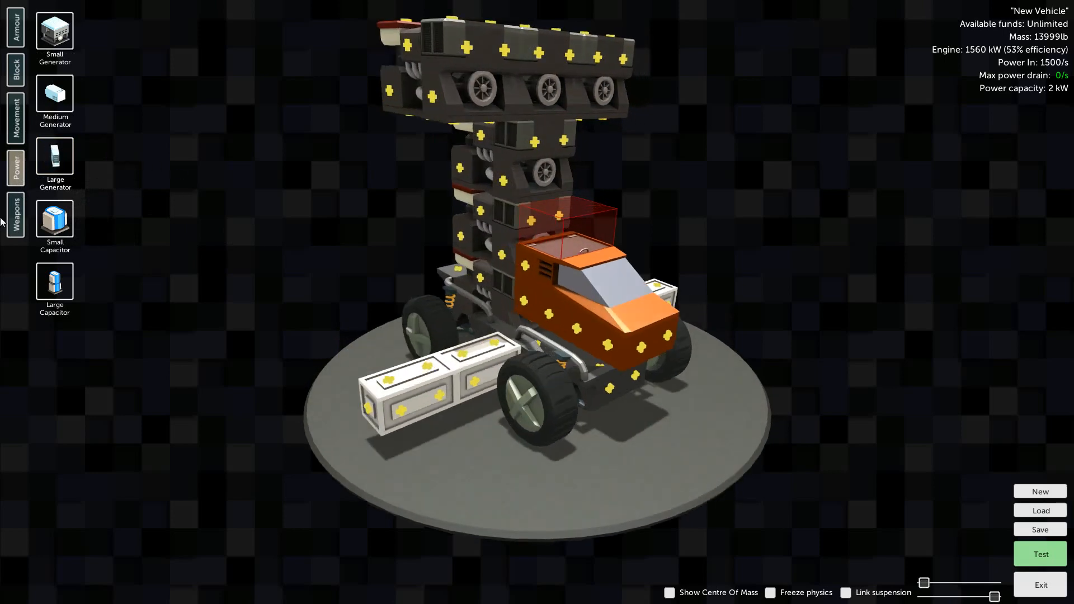
left_click(13, 35)
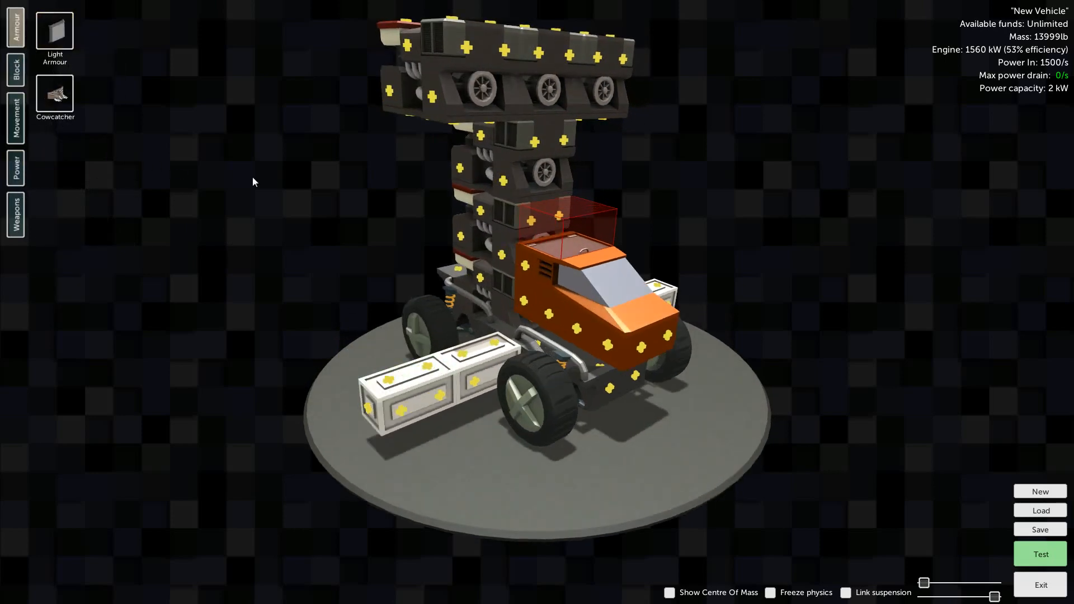
left_click(774, 593)
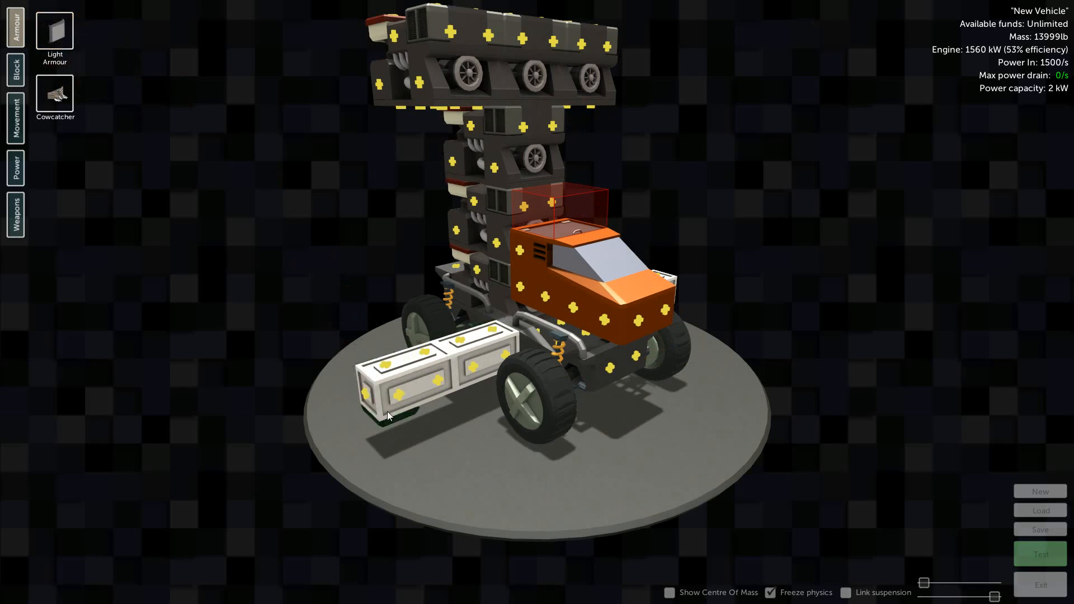
mouse_move(441, 360)
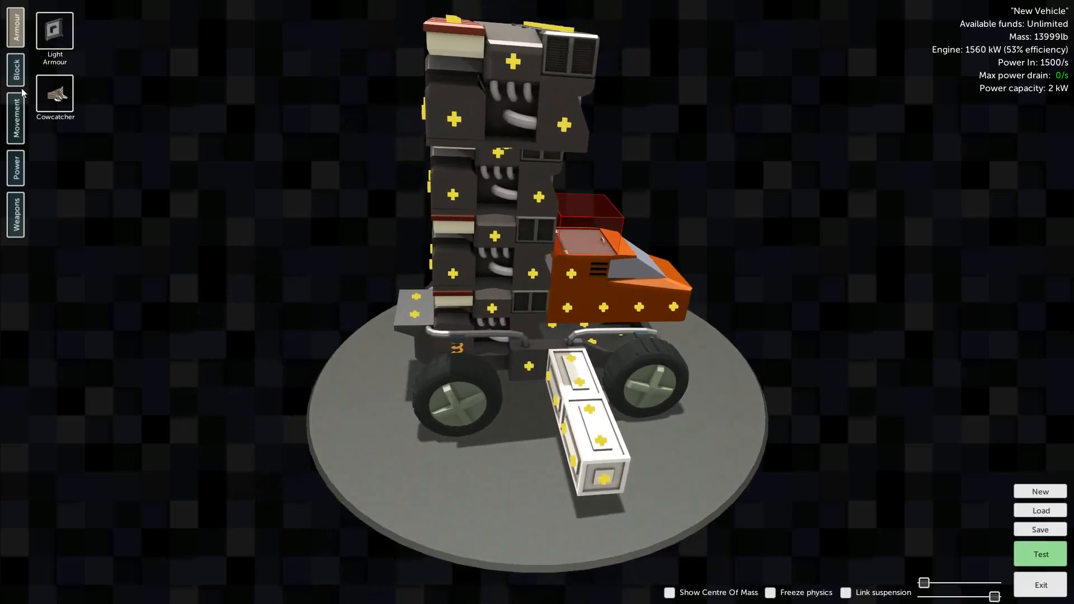
left_click(15, 169)
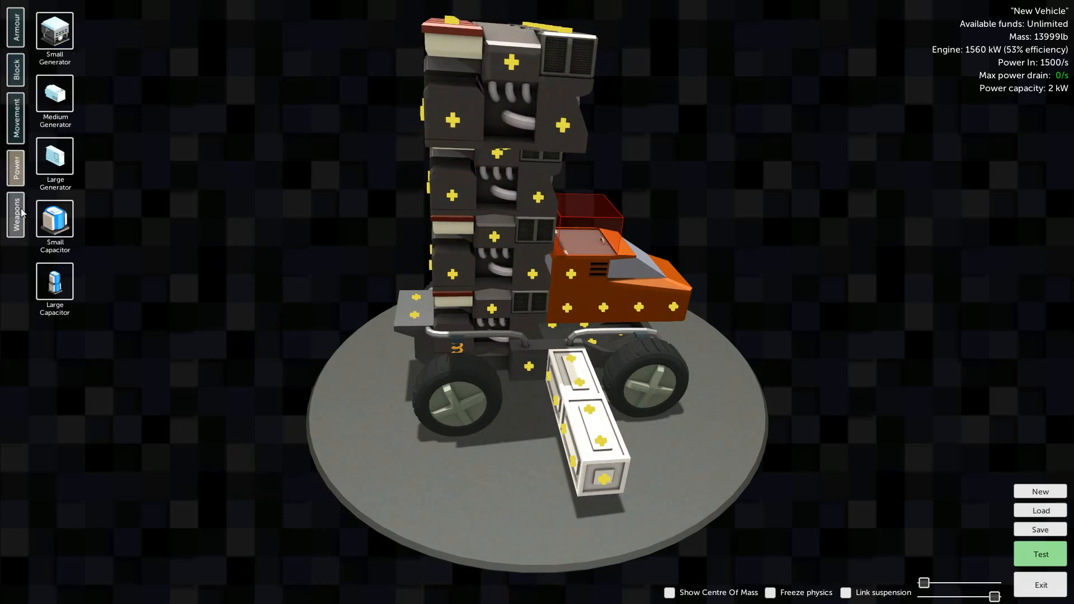
left_click(15, 25)
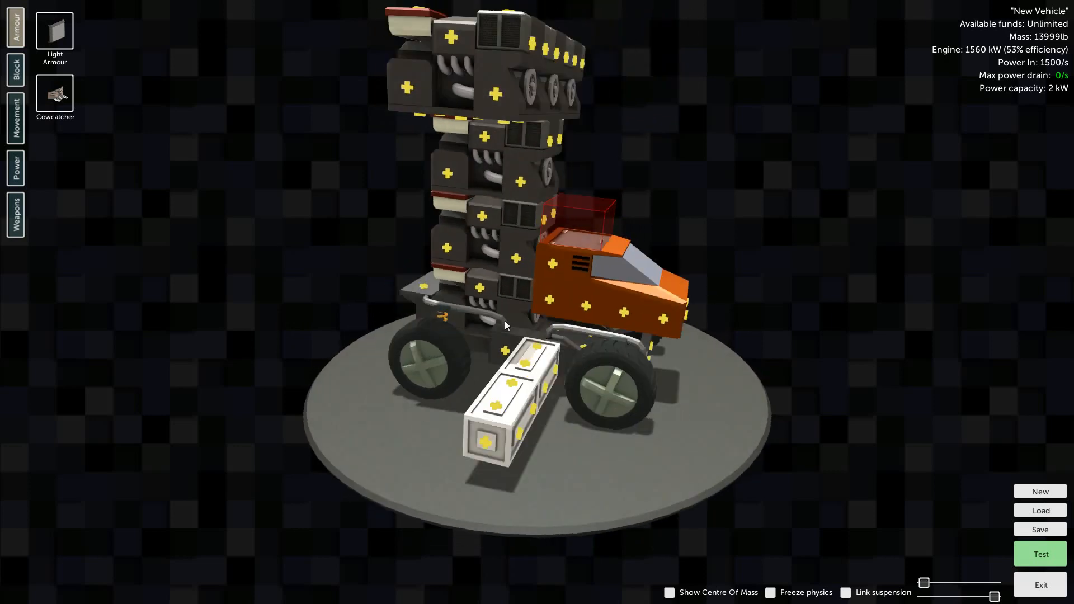
left_click(1041, 554)
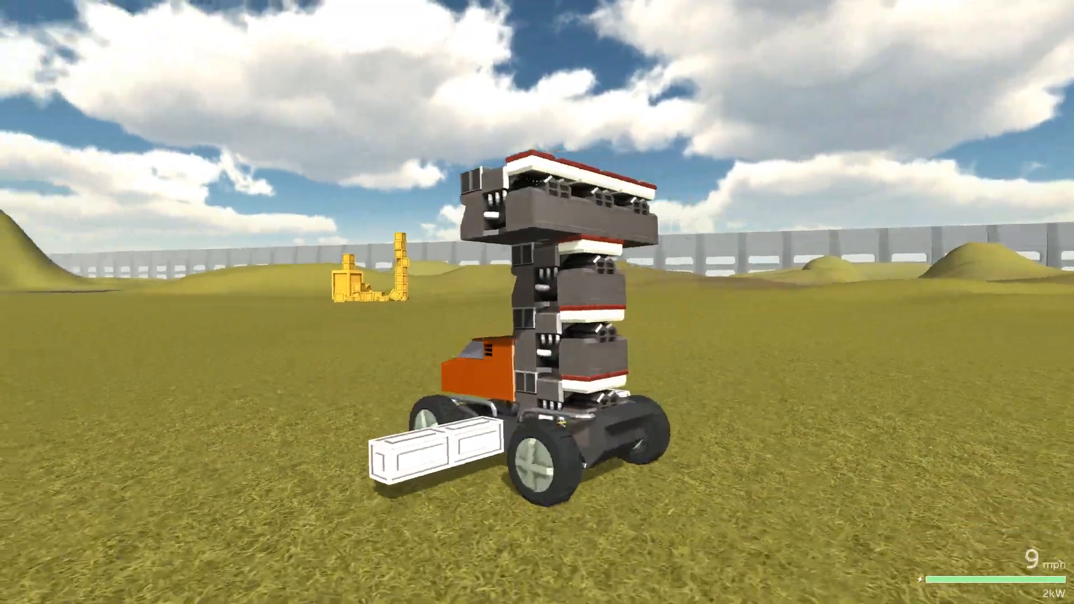
Drive the outrigger truck forward on the field, then pause and return to the Build Screen.
key("w")
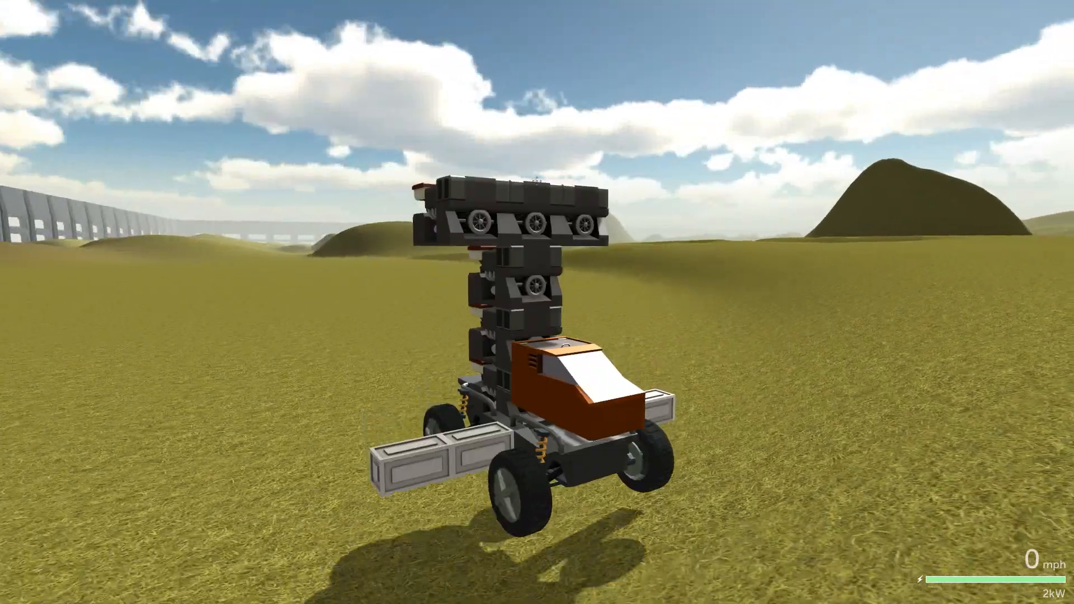
key("Escape")
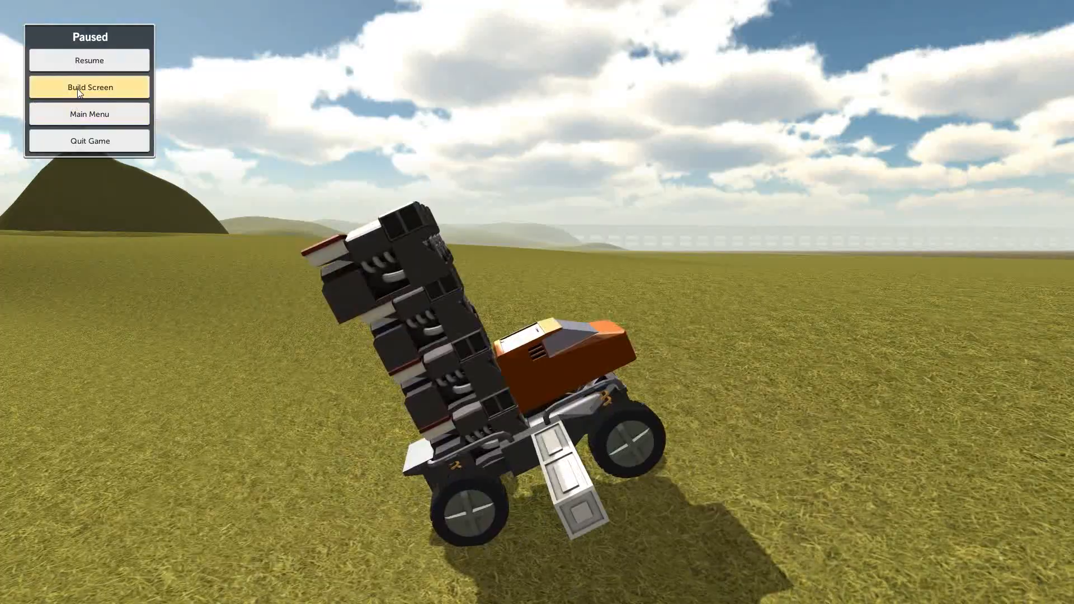
left_click(90, 87)
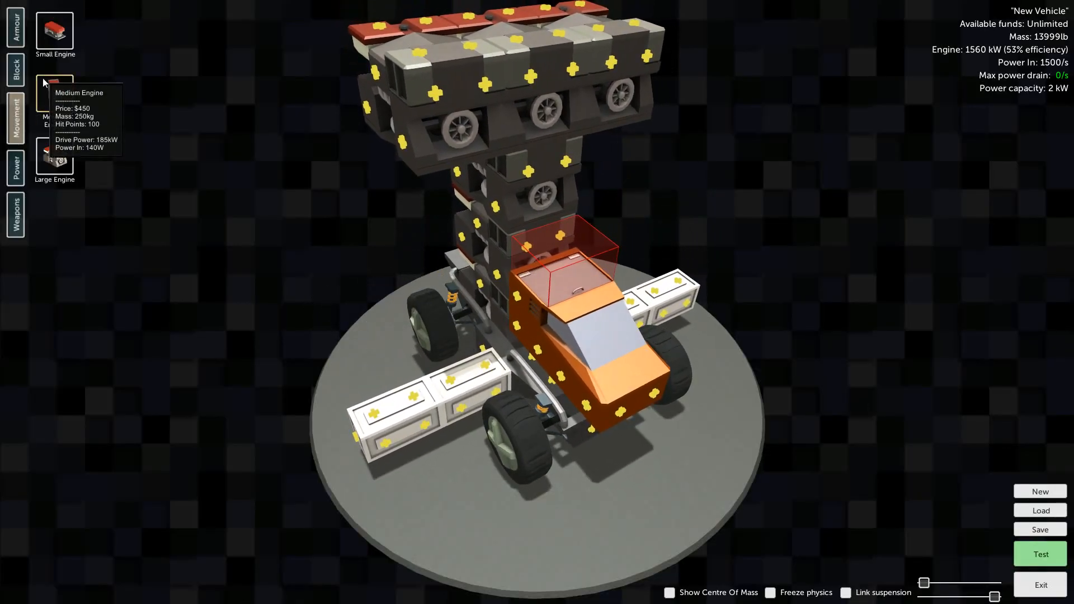
Add longer extender blocks to both outrigger wings, then start a test run.
left_click(17, 75)
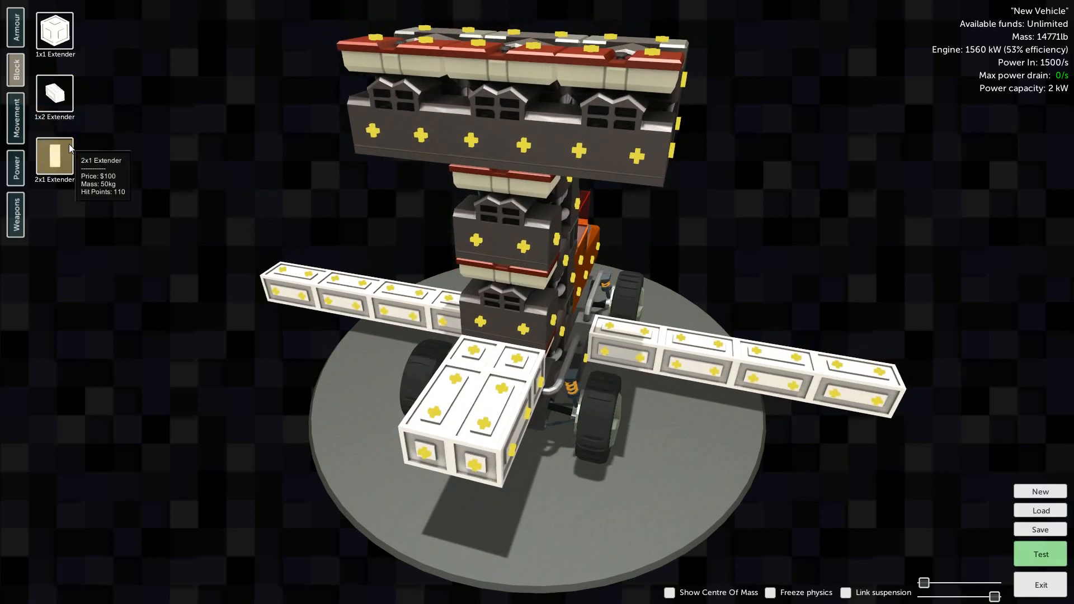
left_click(771, 593)
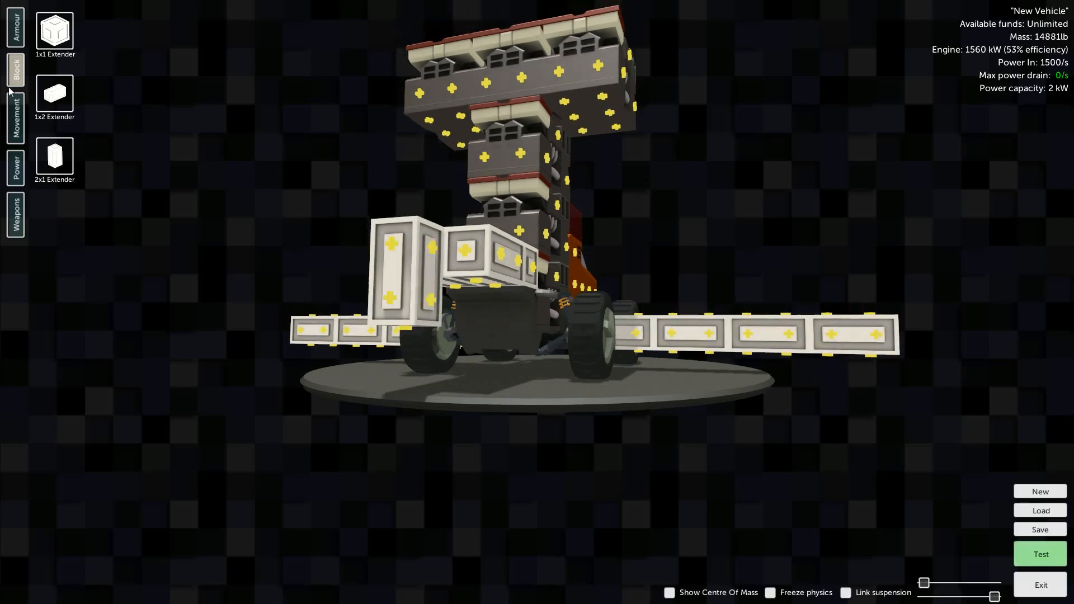
left_click(772, 592)
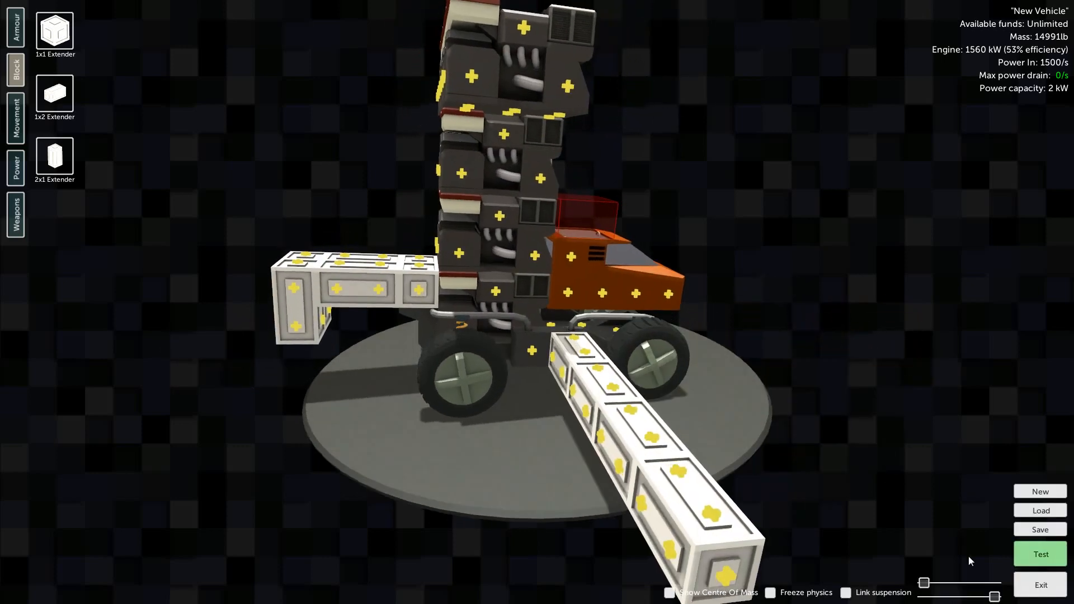
left_click(1041, 554)
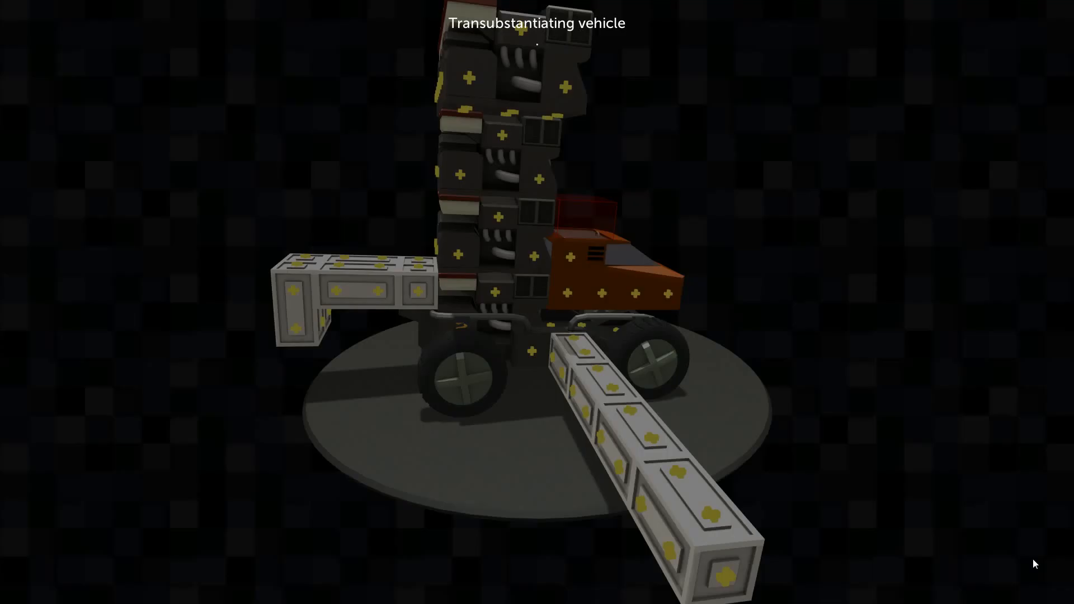